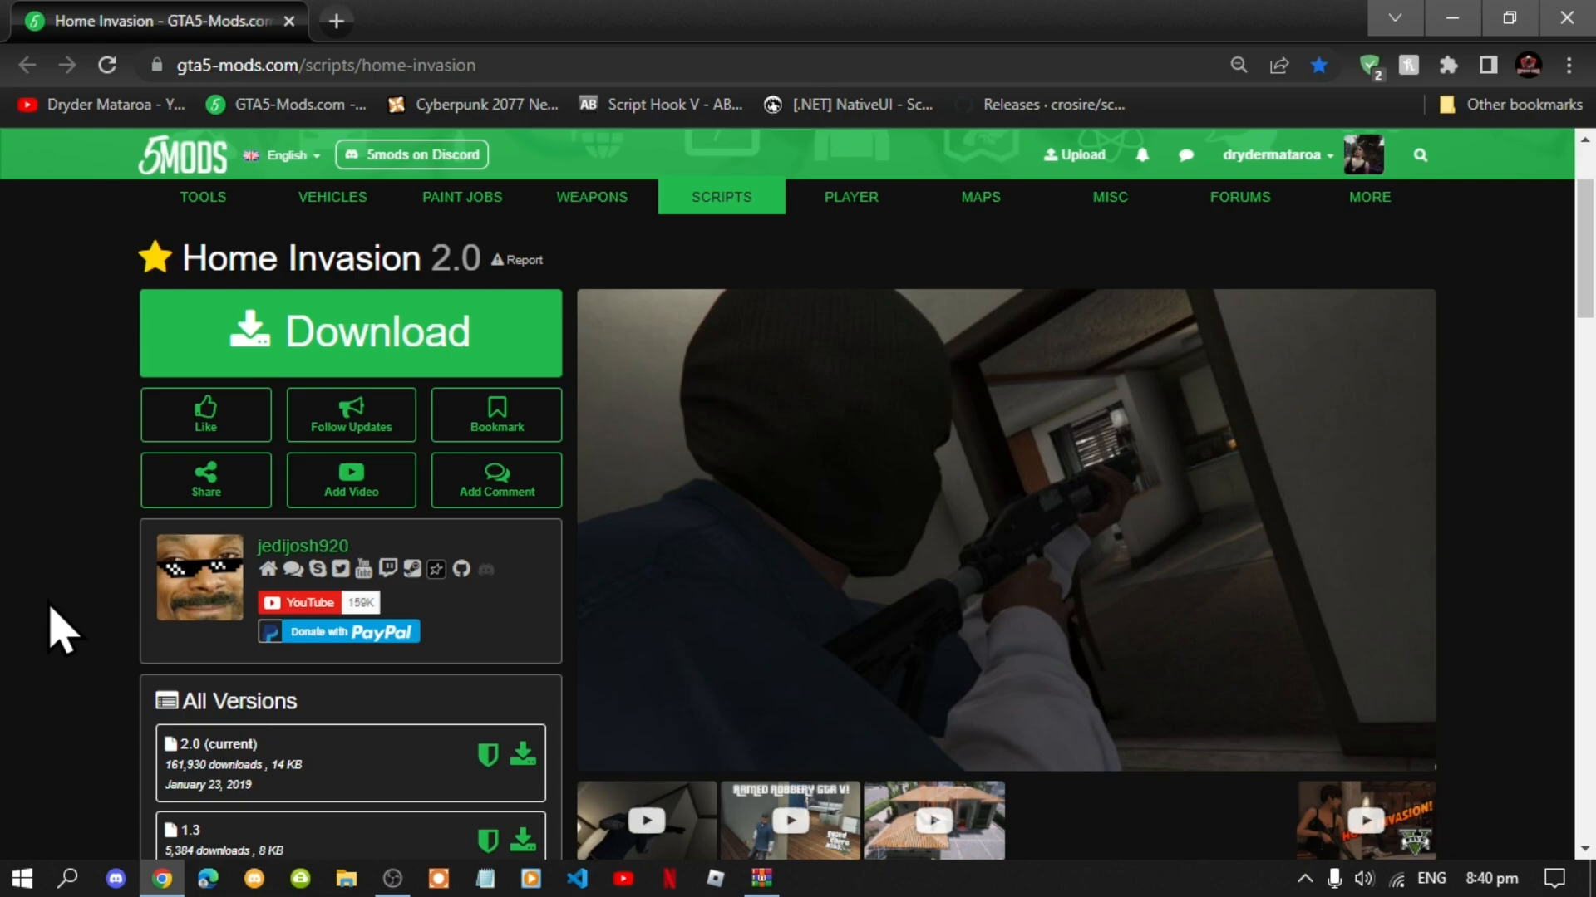
mouse_move(372, 381)
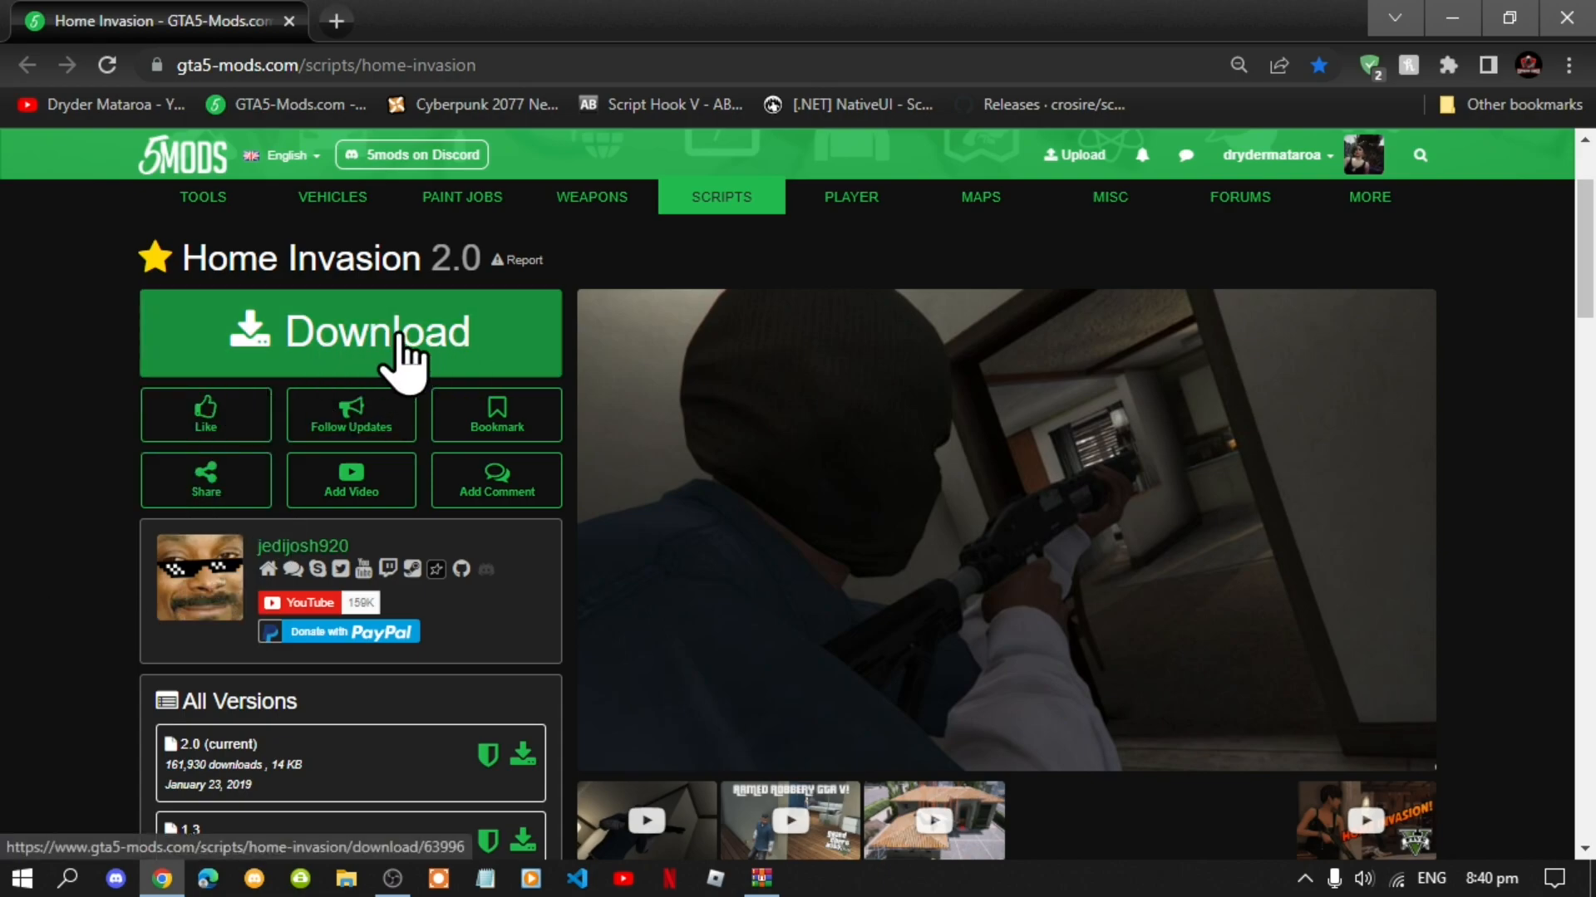
mouse_move(336, 367)
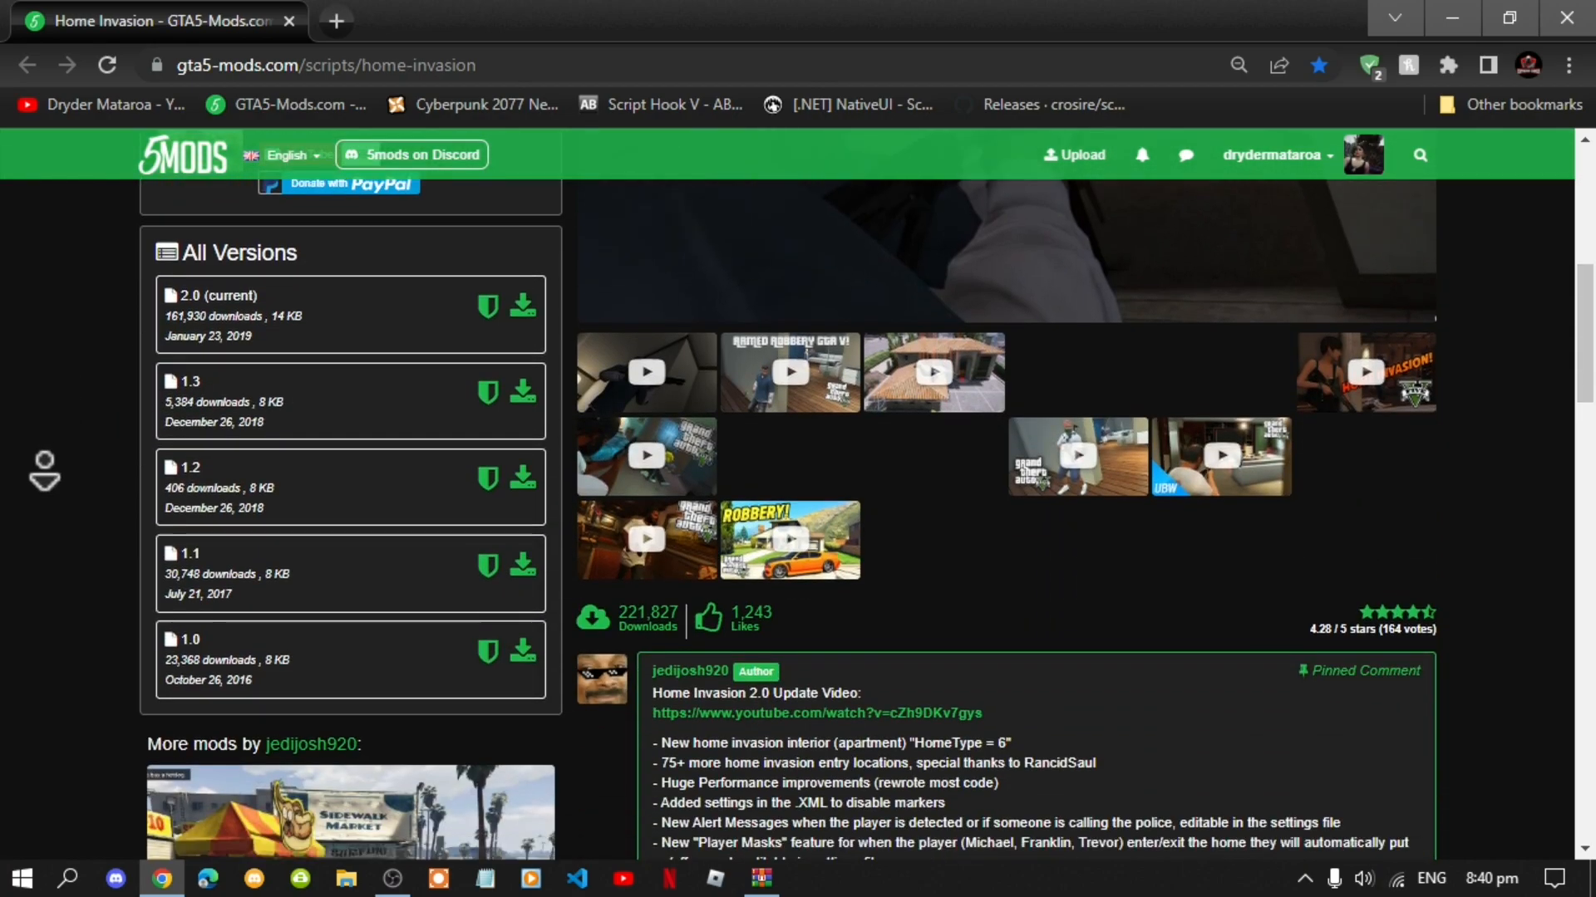
Step: Bring up the context menu for the Grand Theft Auto V desktop shortcut
scroll("down", 3)
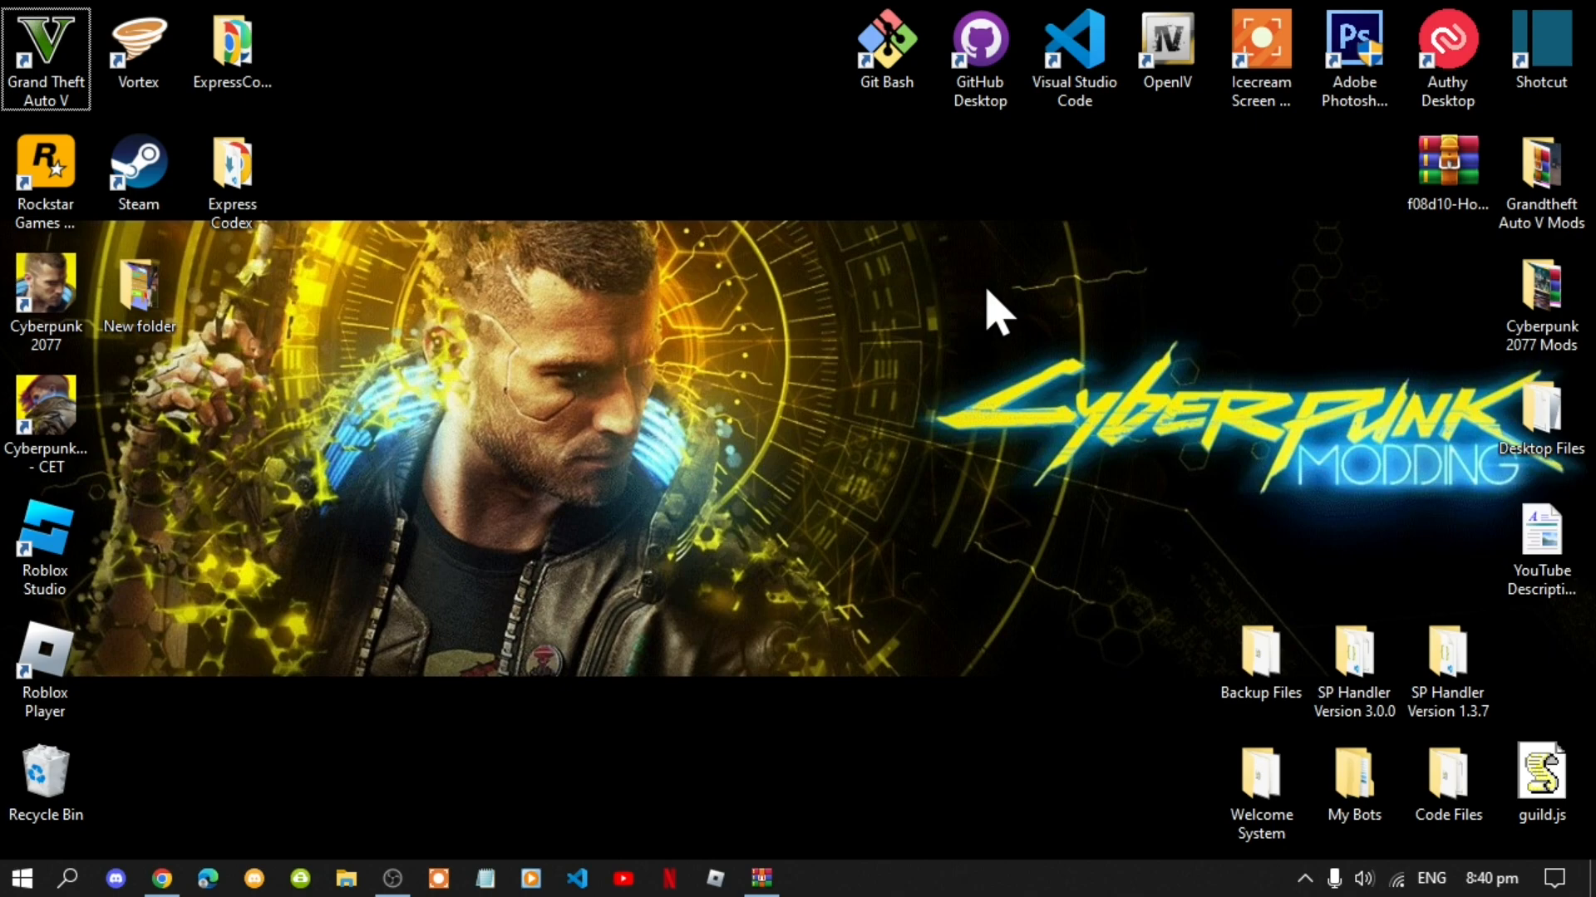
mouse_move(616, 269)
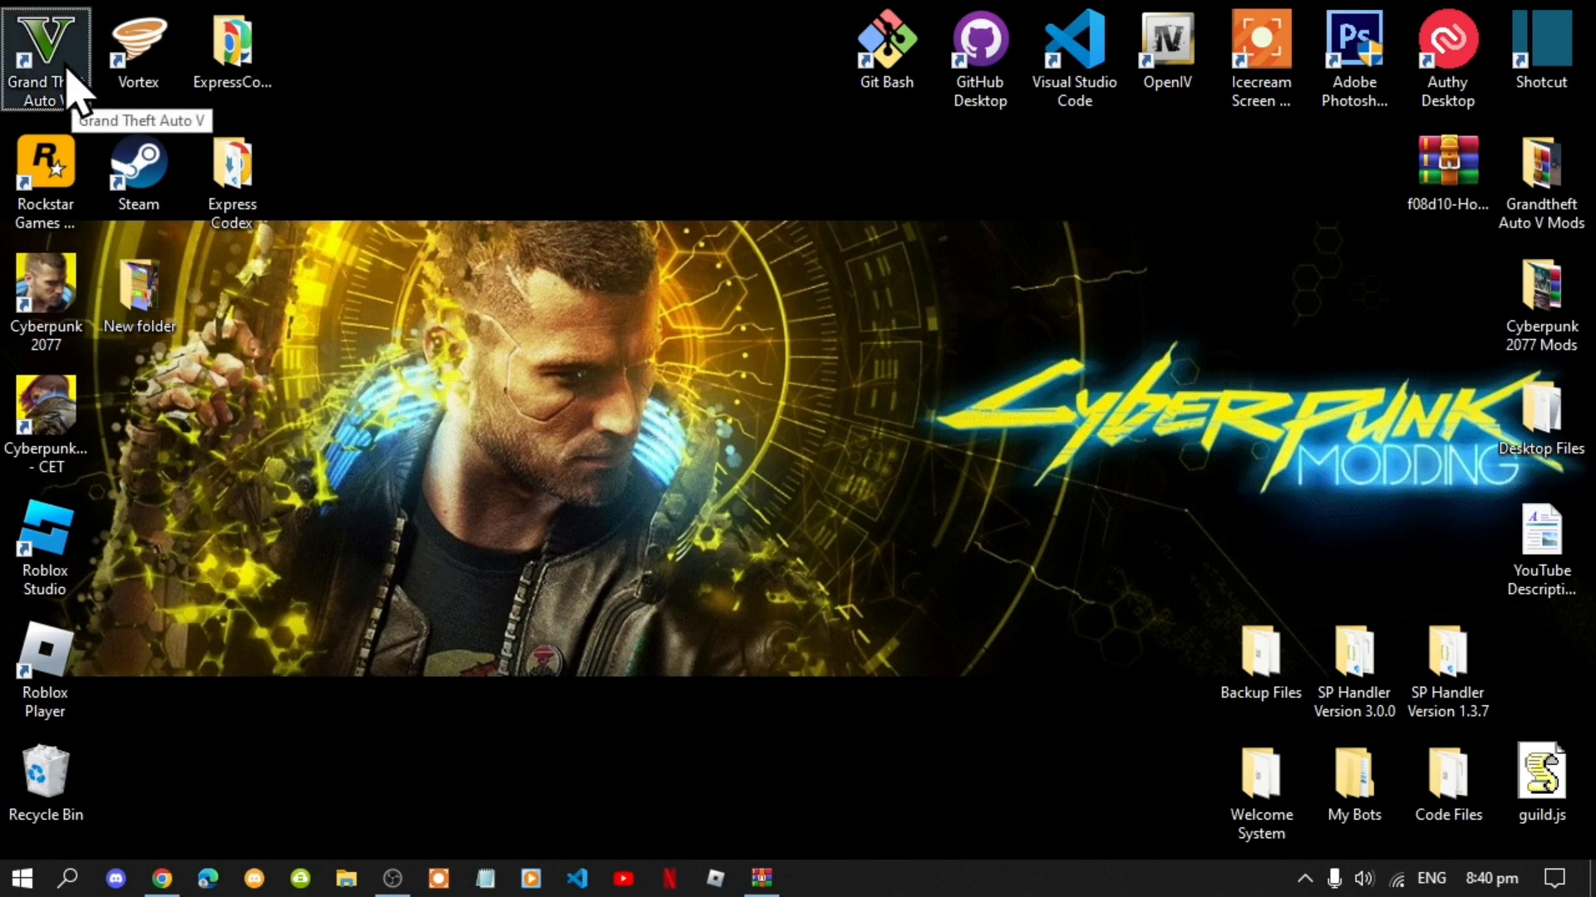
right_click(45, 51)
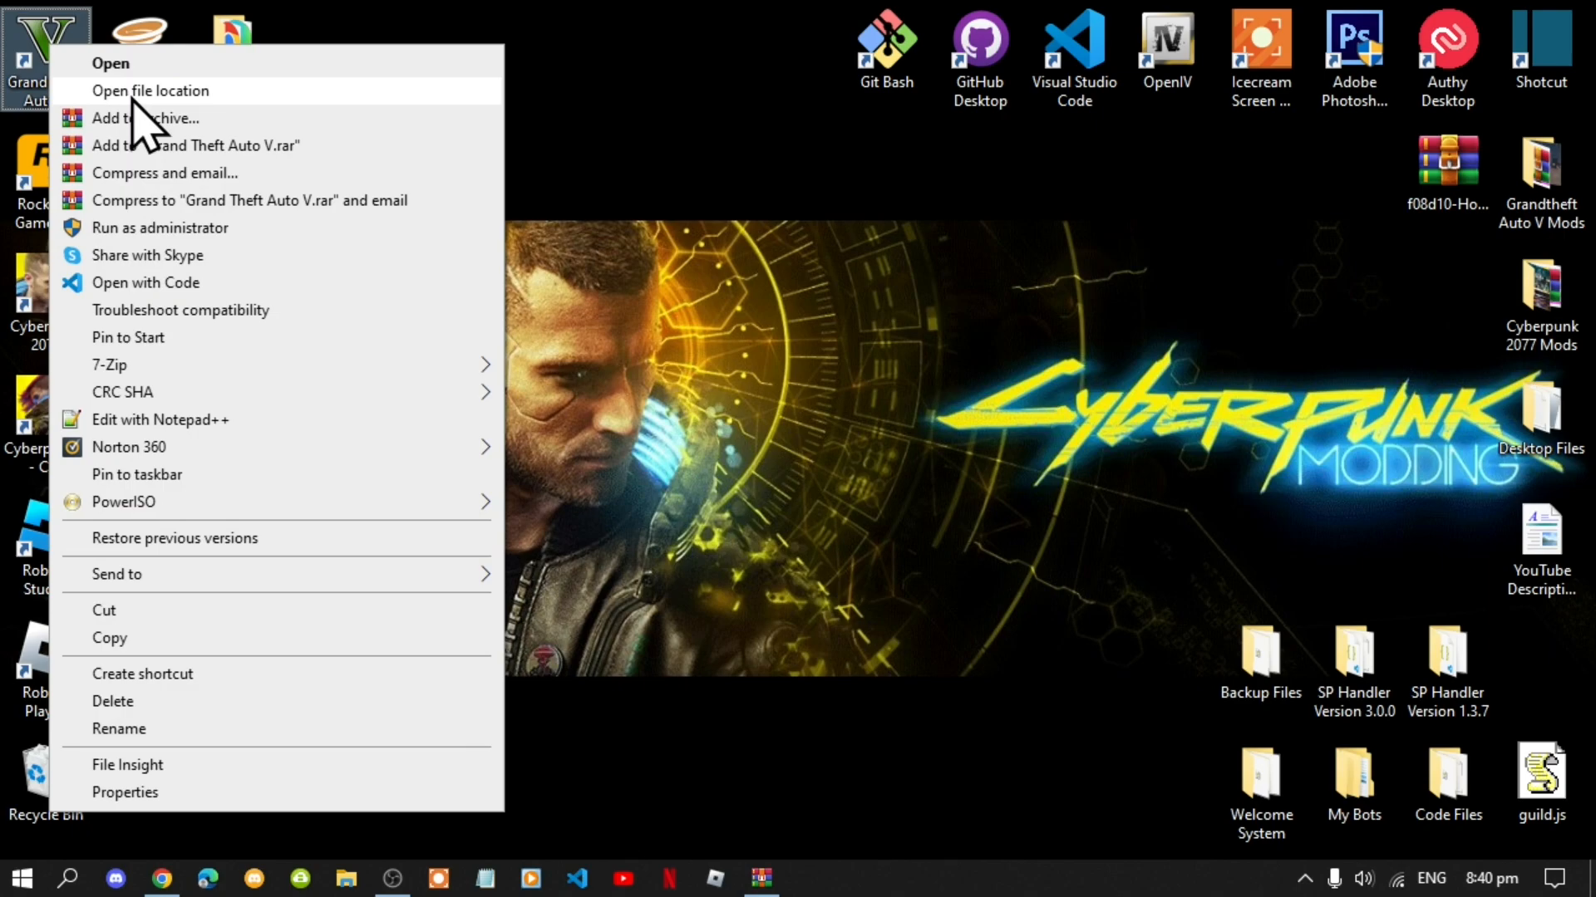
Step: Open the game's install location and select the scripts folder
left_click(150, 90)
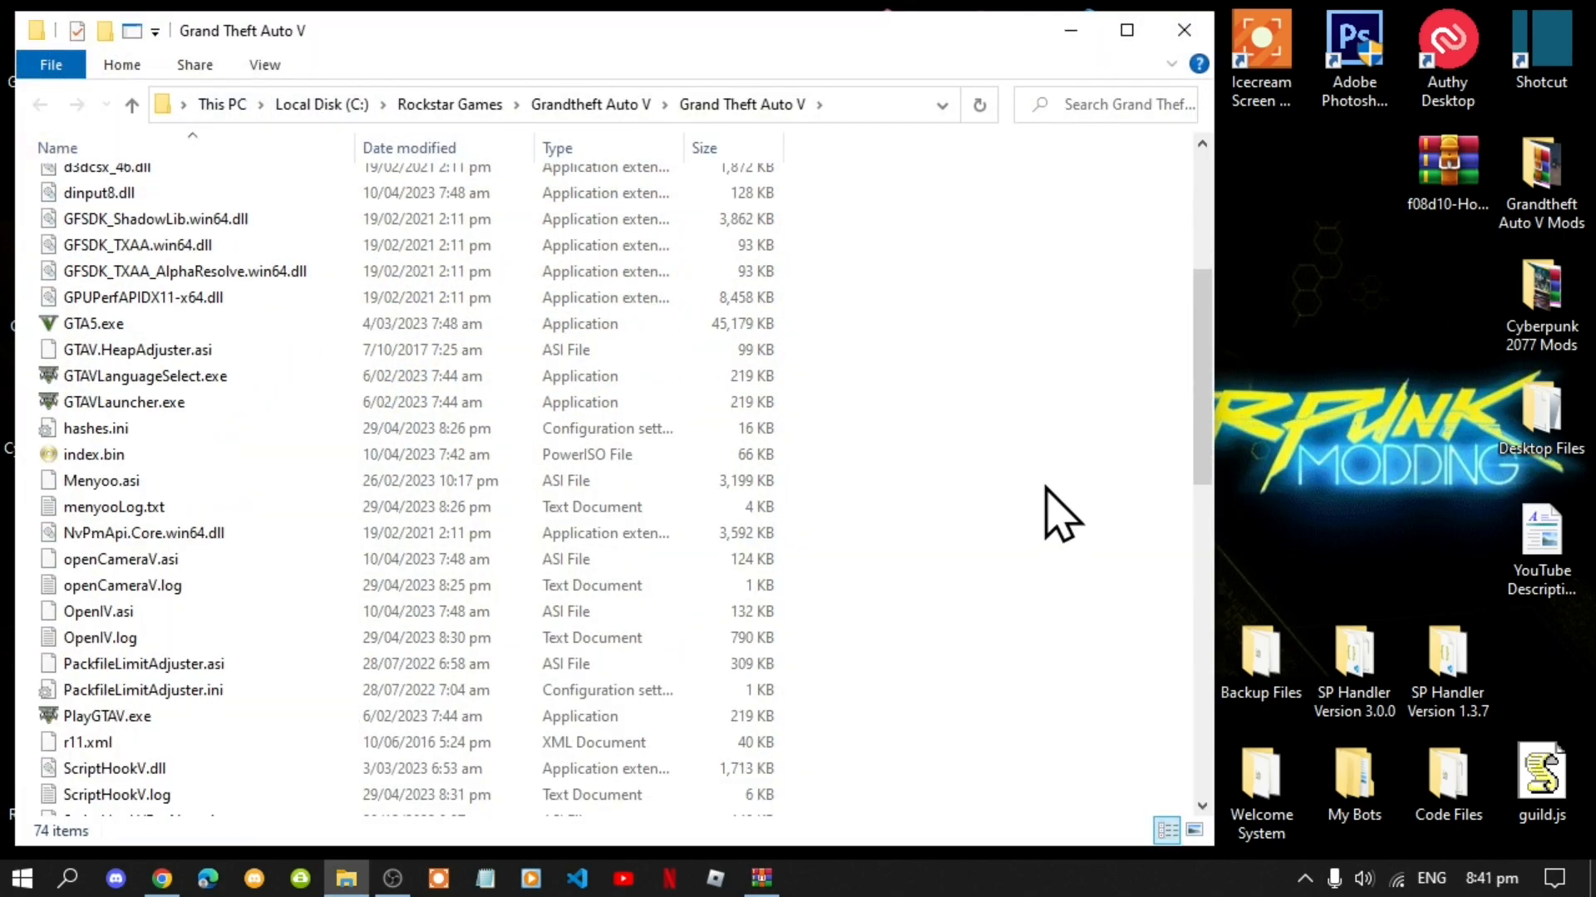
mouse_move(992, 412)
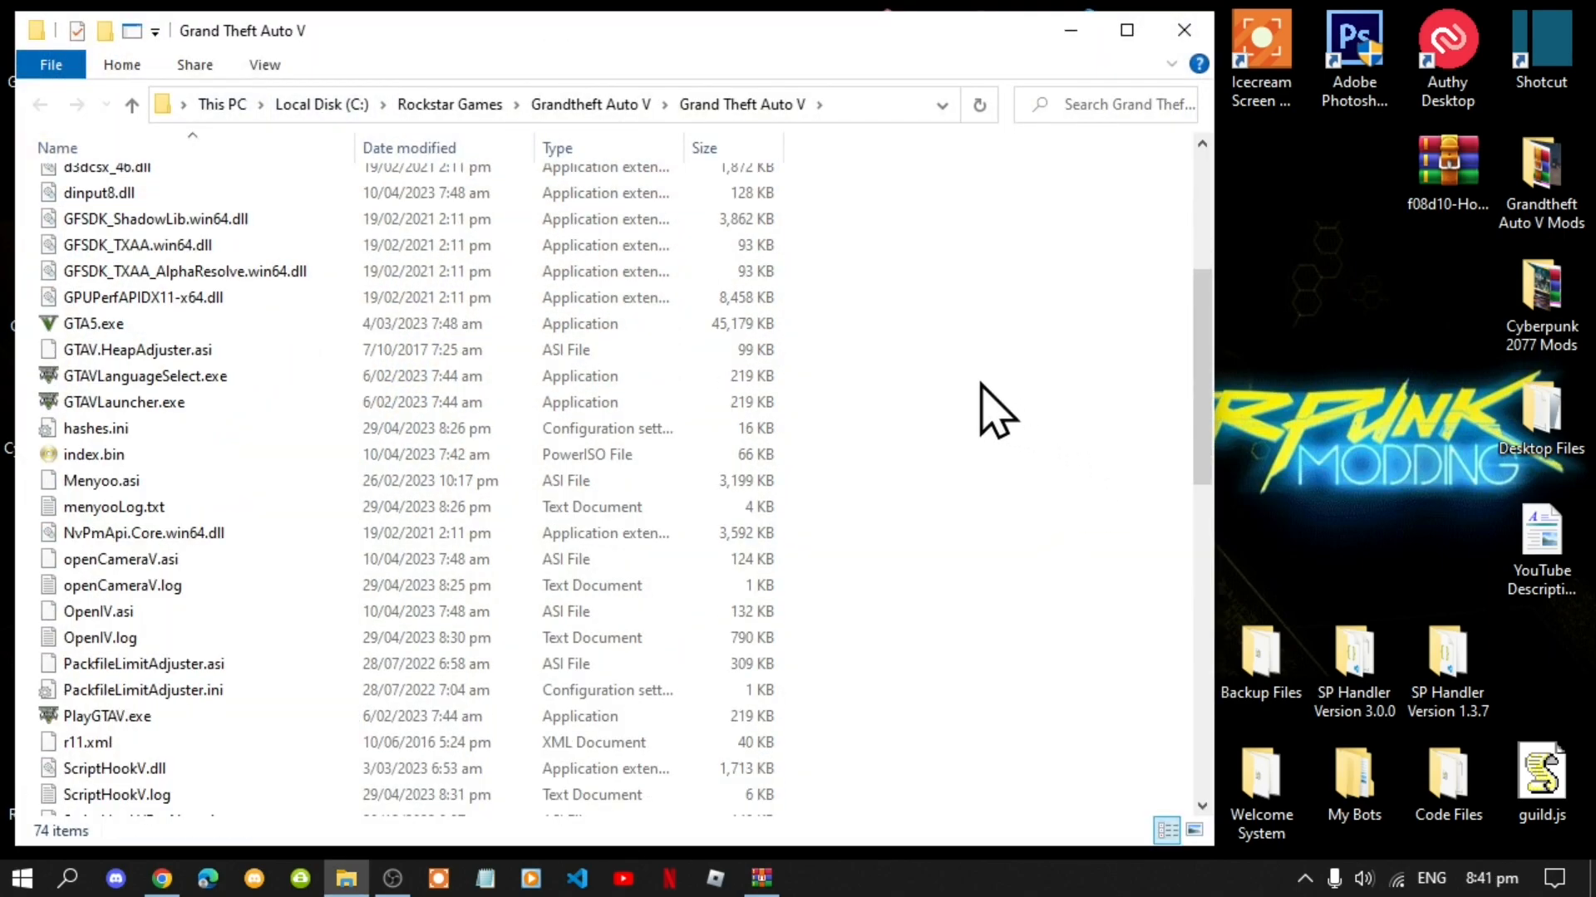
right_click(992, 407)
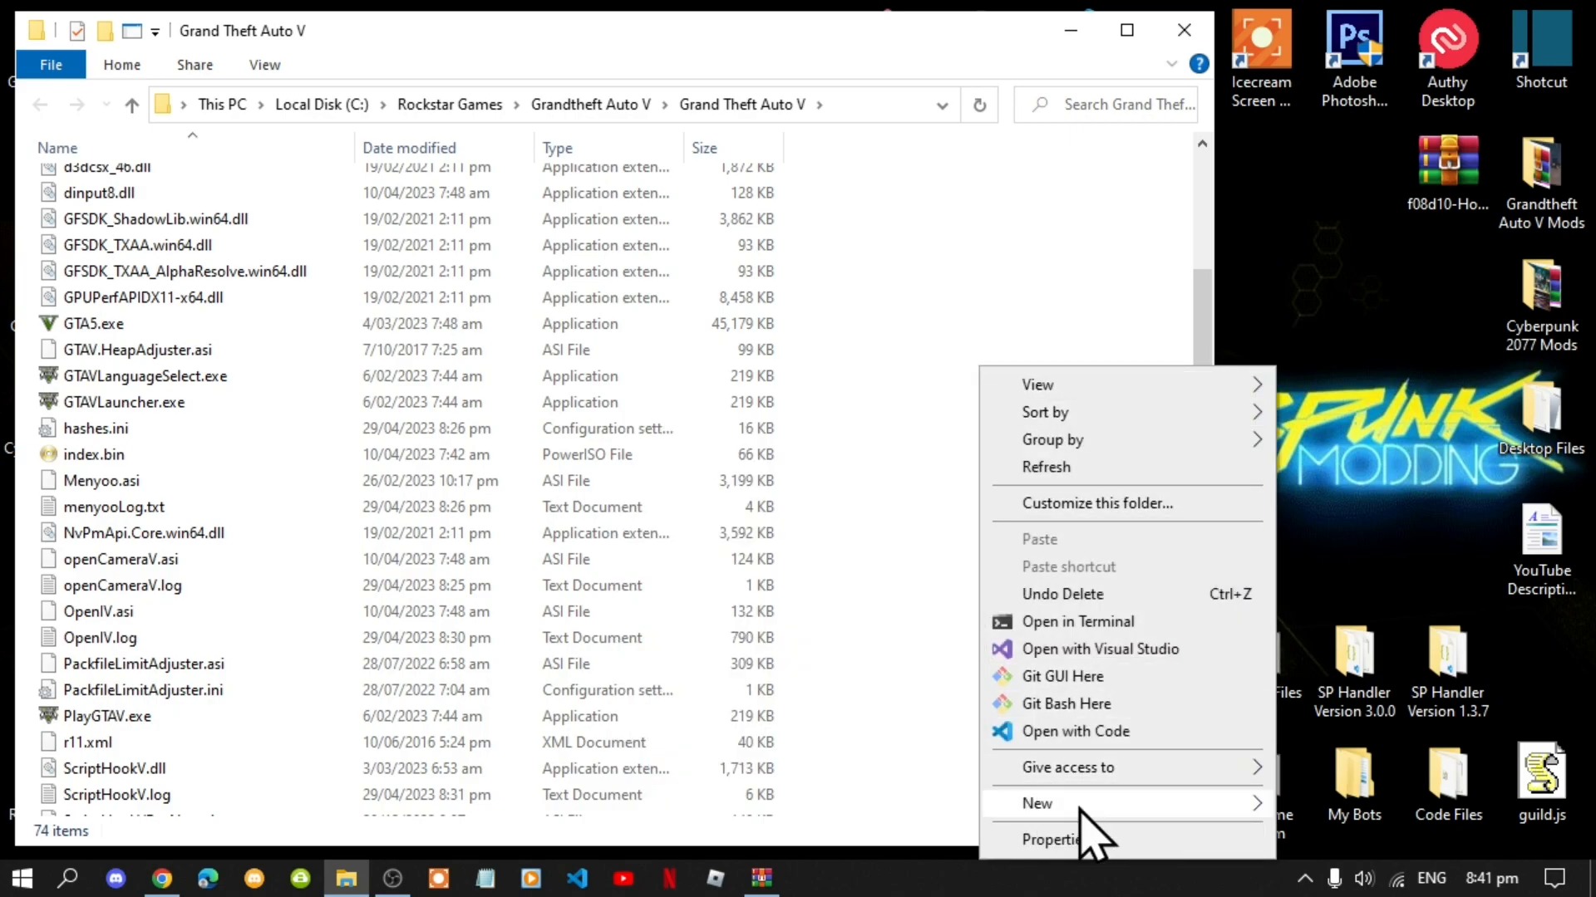
left_click(1037, 802)
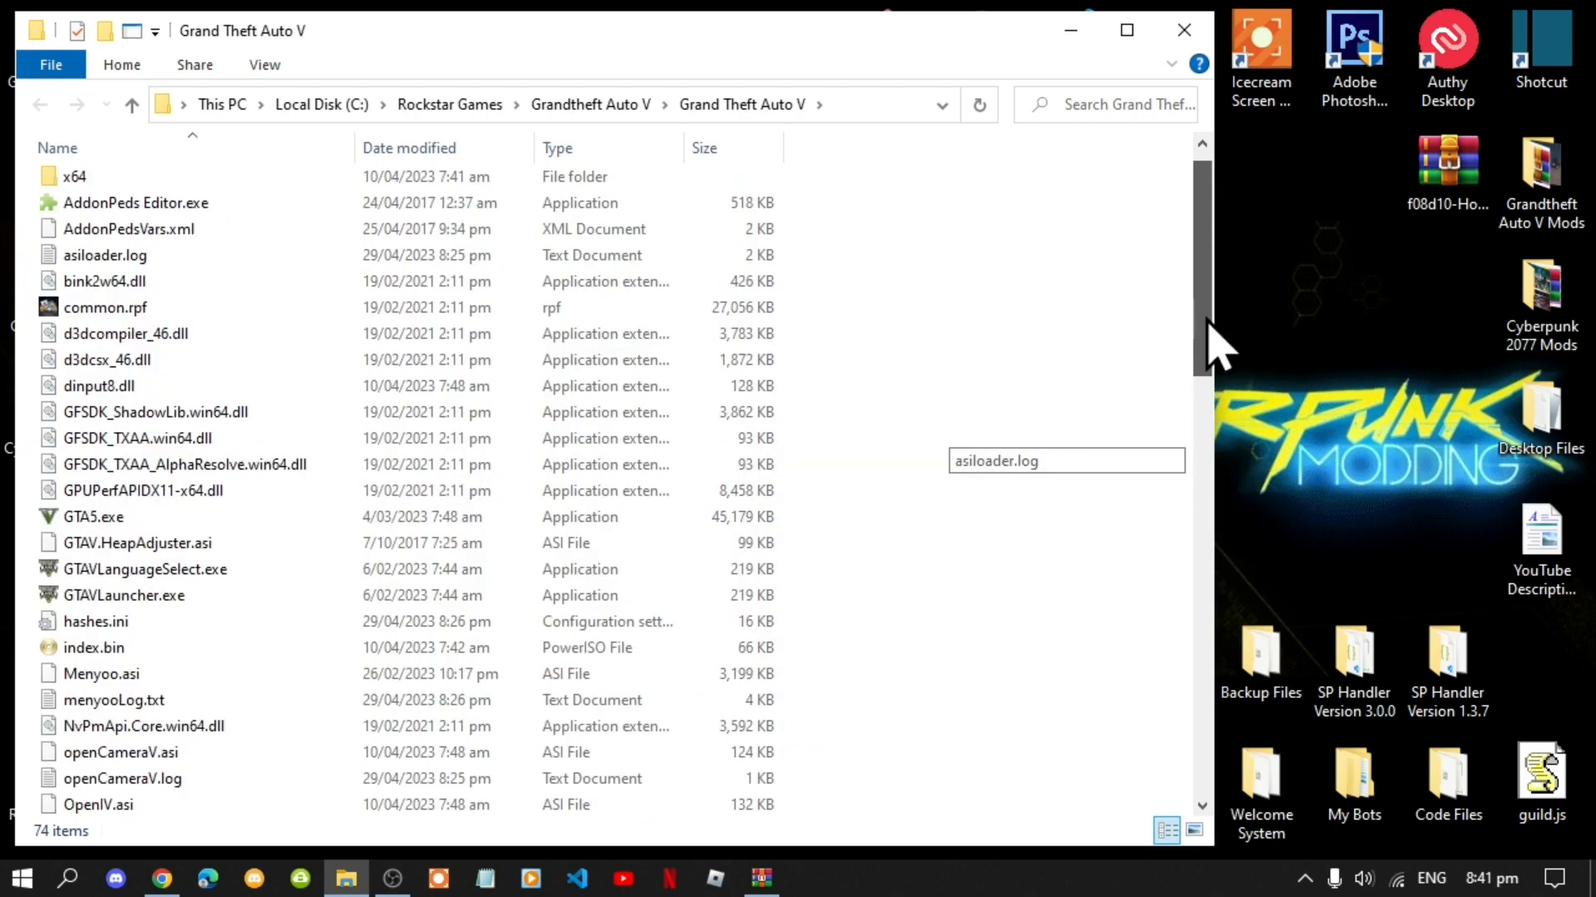
left_click(83, 289)
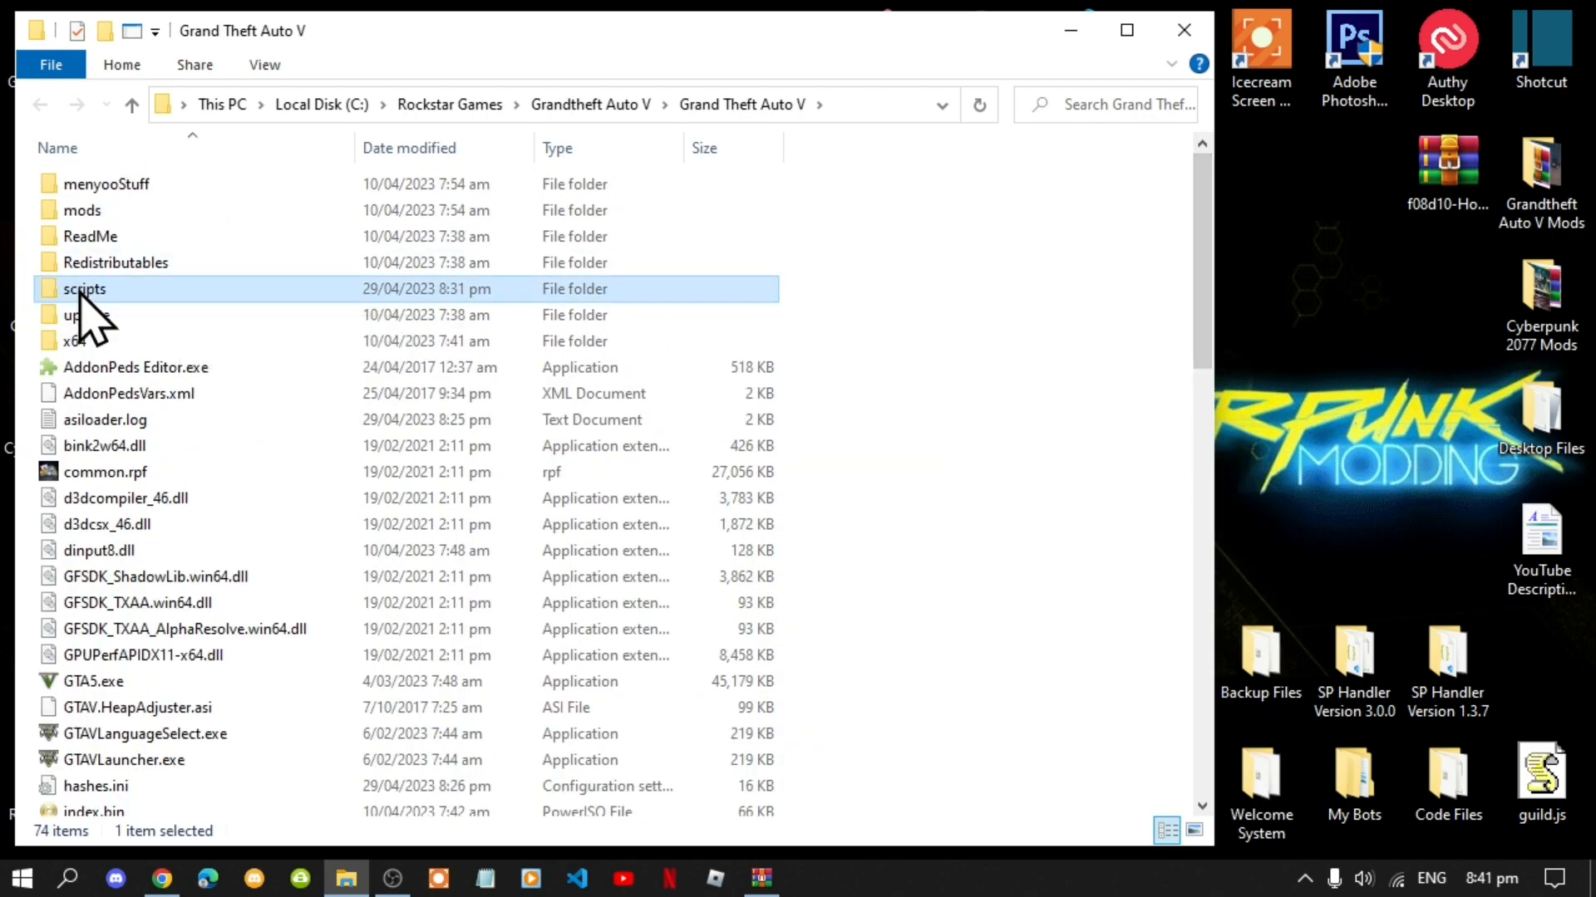
mouse_move(952, 367)
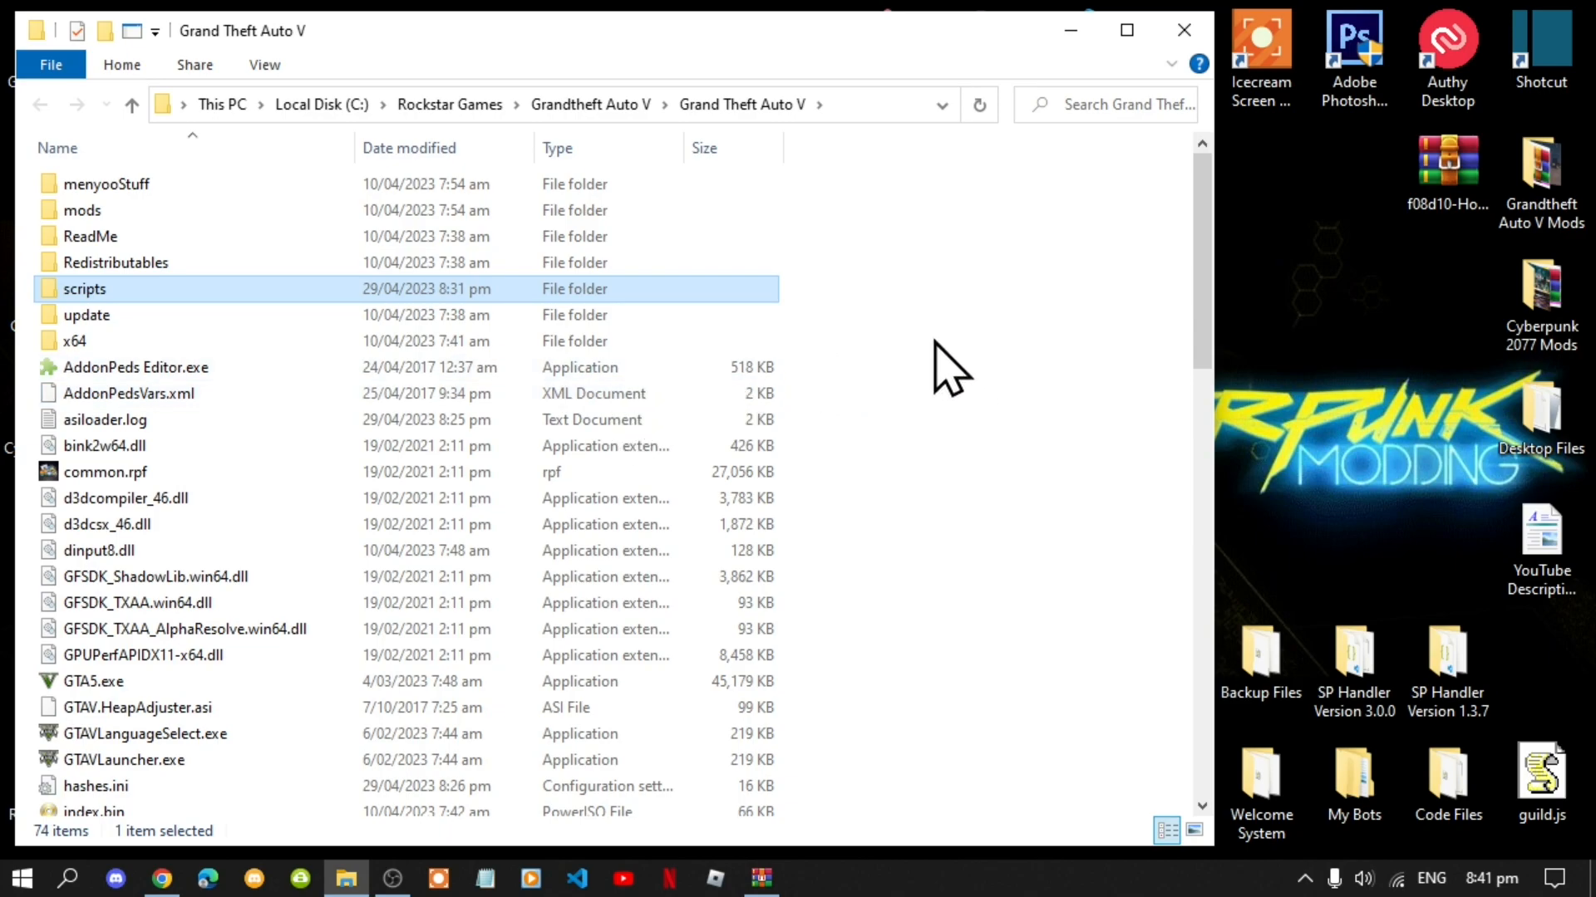
mouse_move(85, 314)
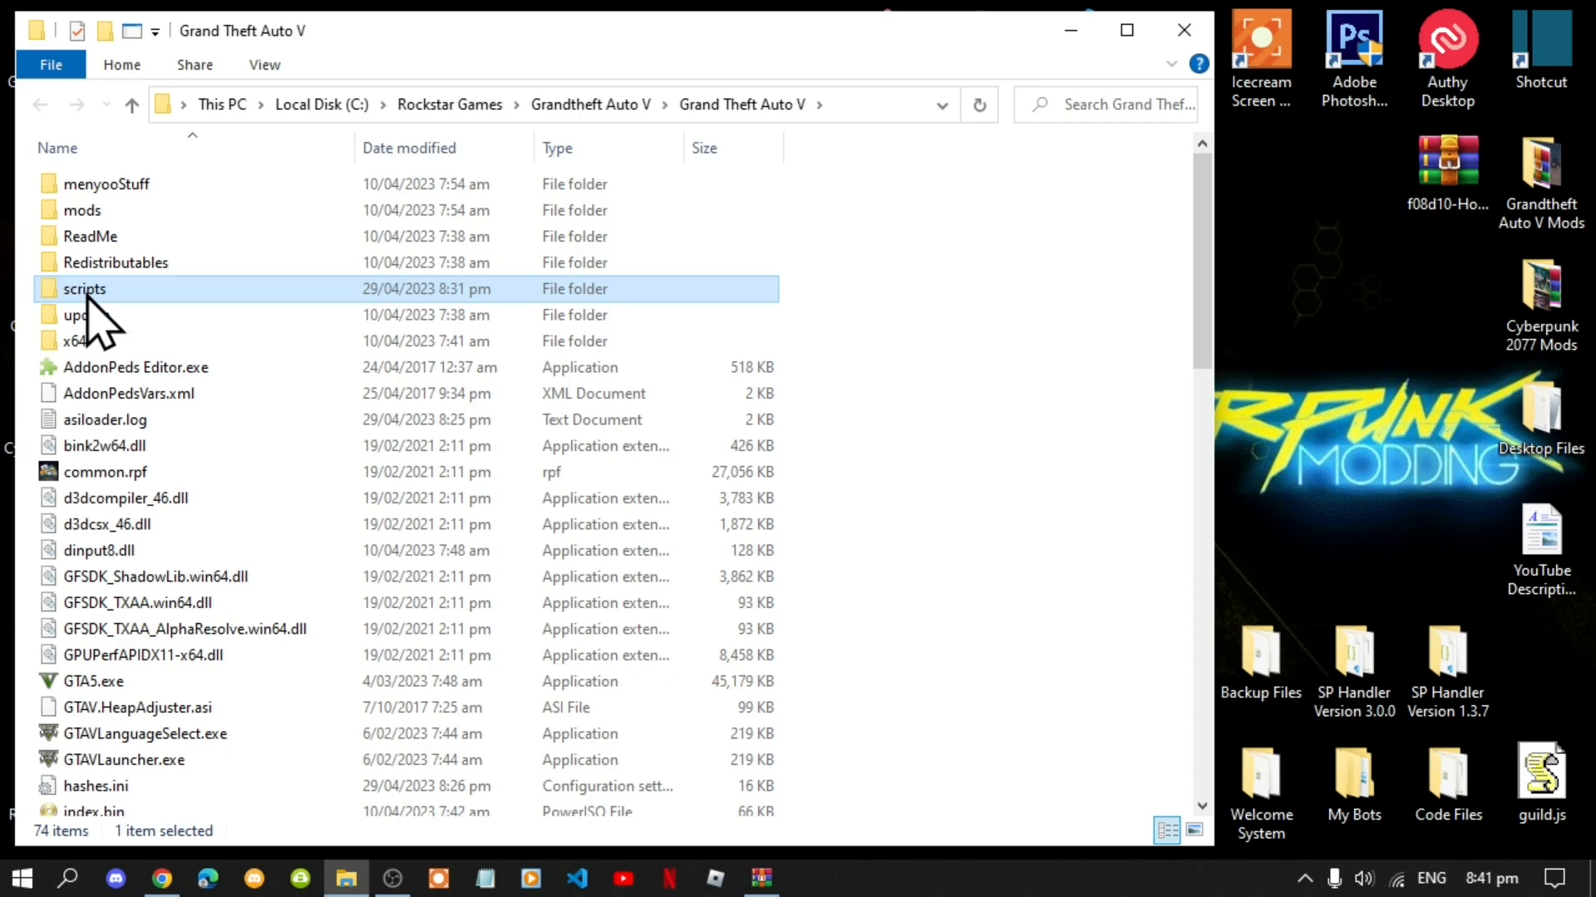
Step: Open the scripts folder and inspect ObjectList.ini and NativeUI.xml
double_click(83, 288)
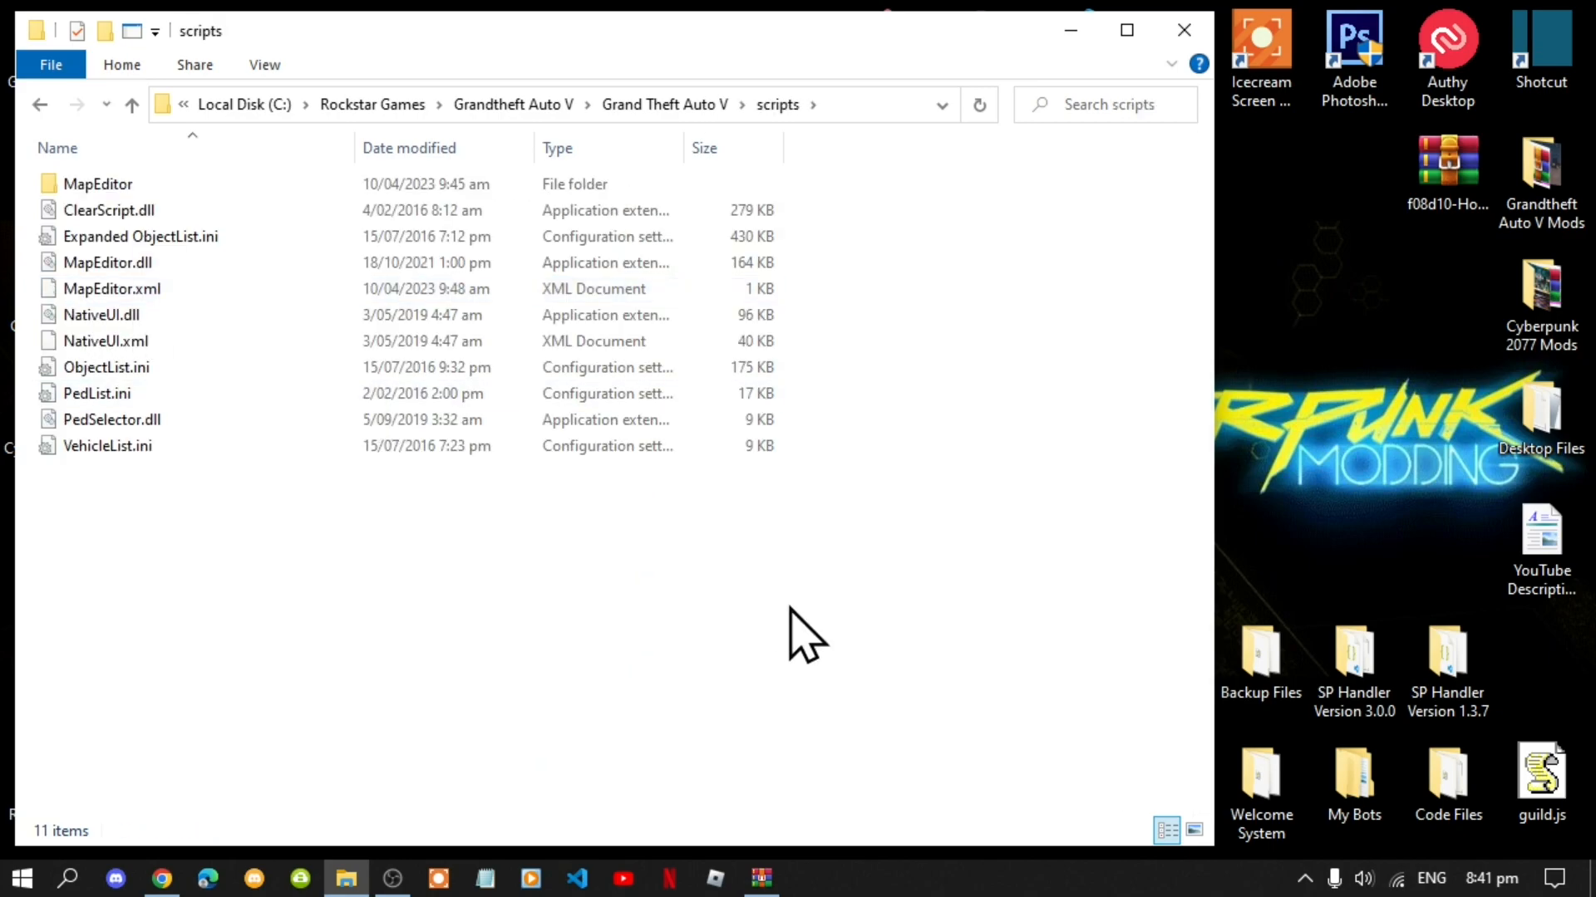
left_click(107, 368)
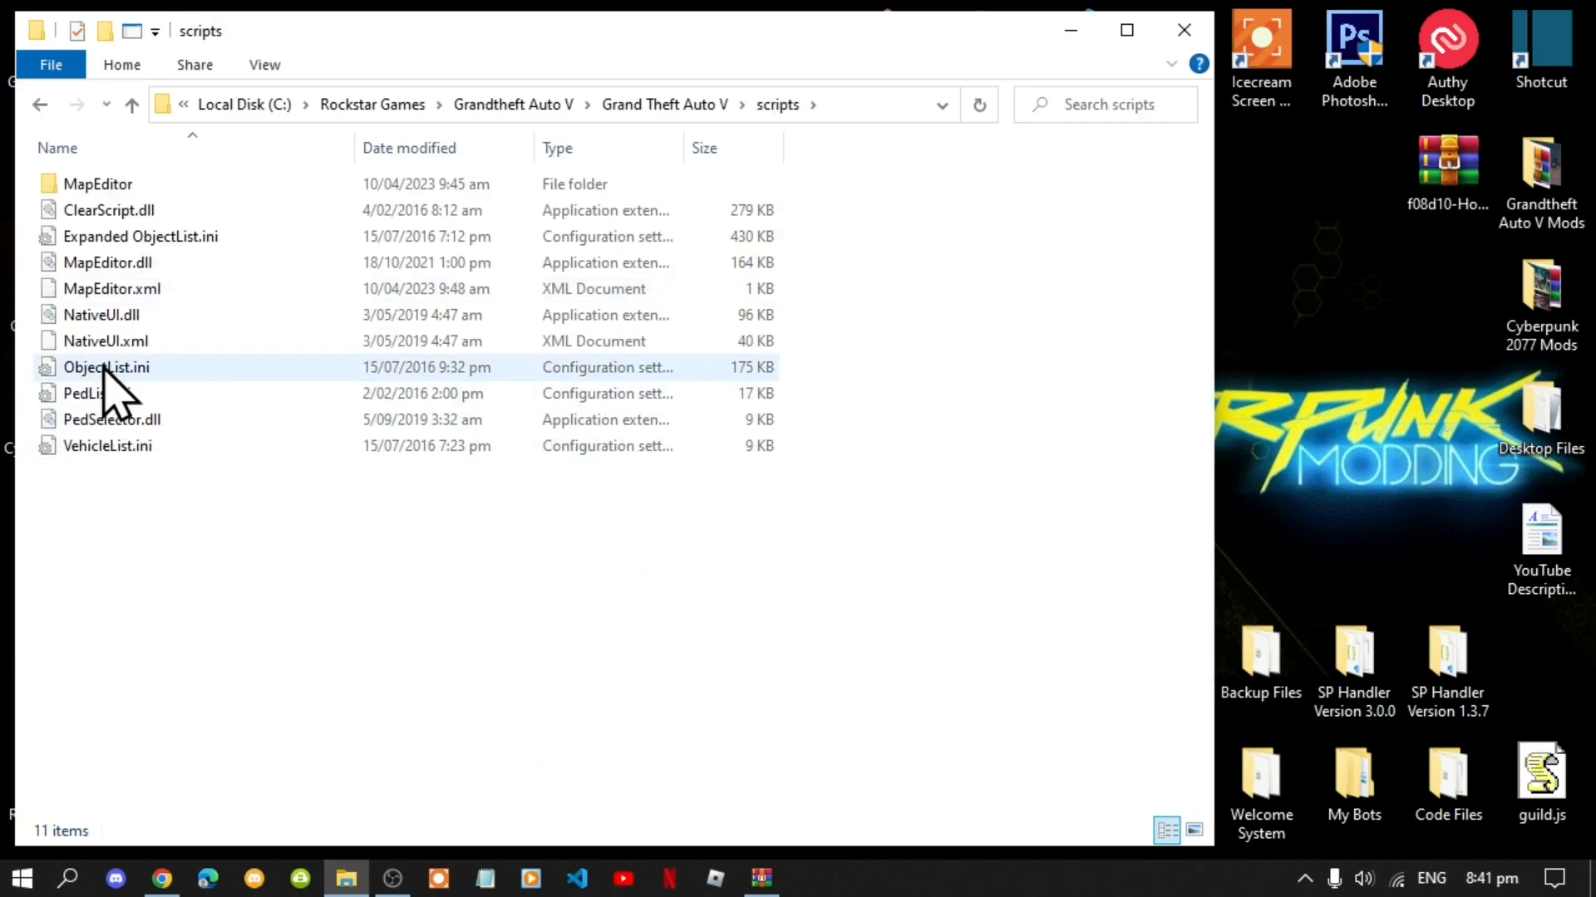
left_click(104, 340)
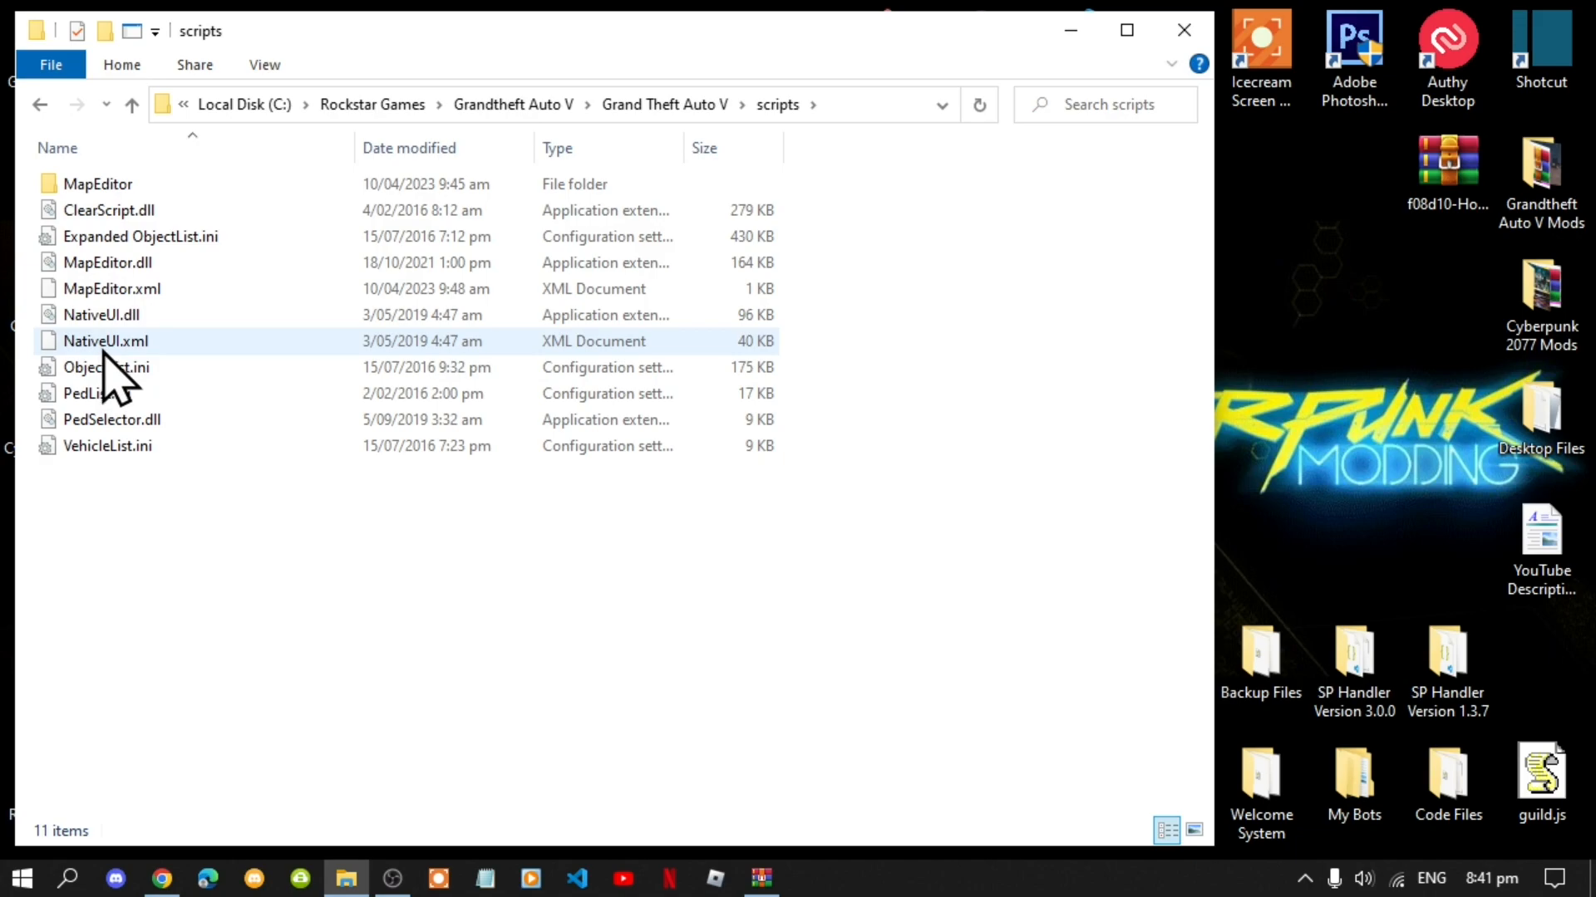
right_click(105, 341)
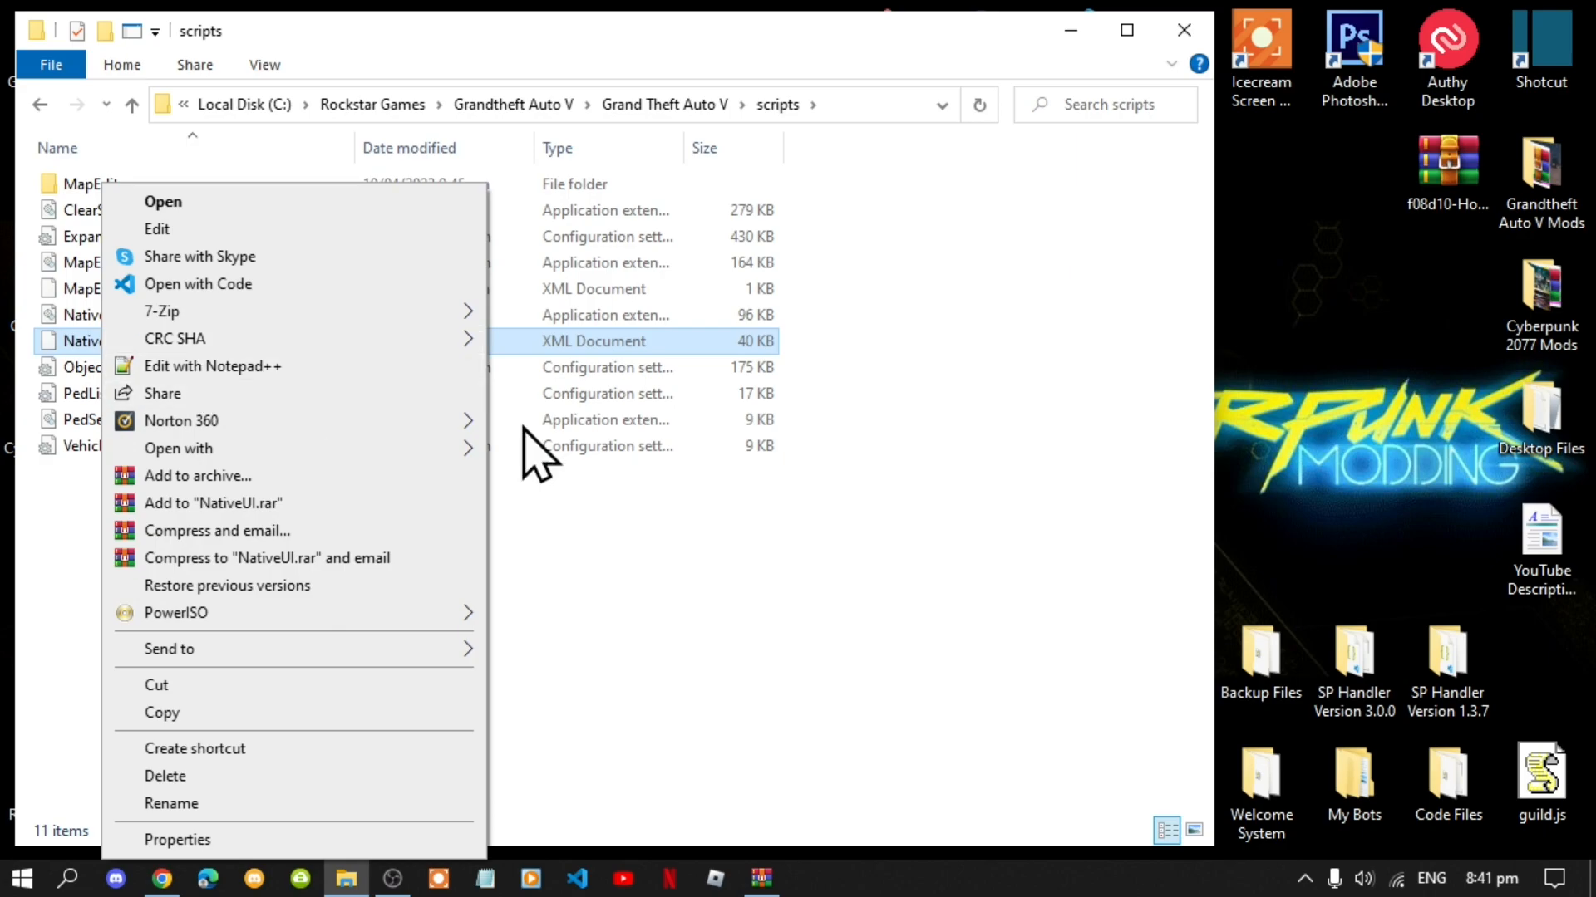
left_click(987, 508)
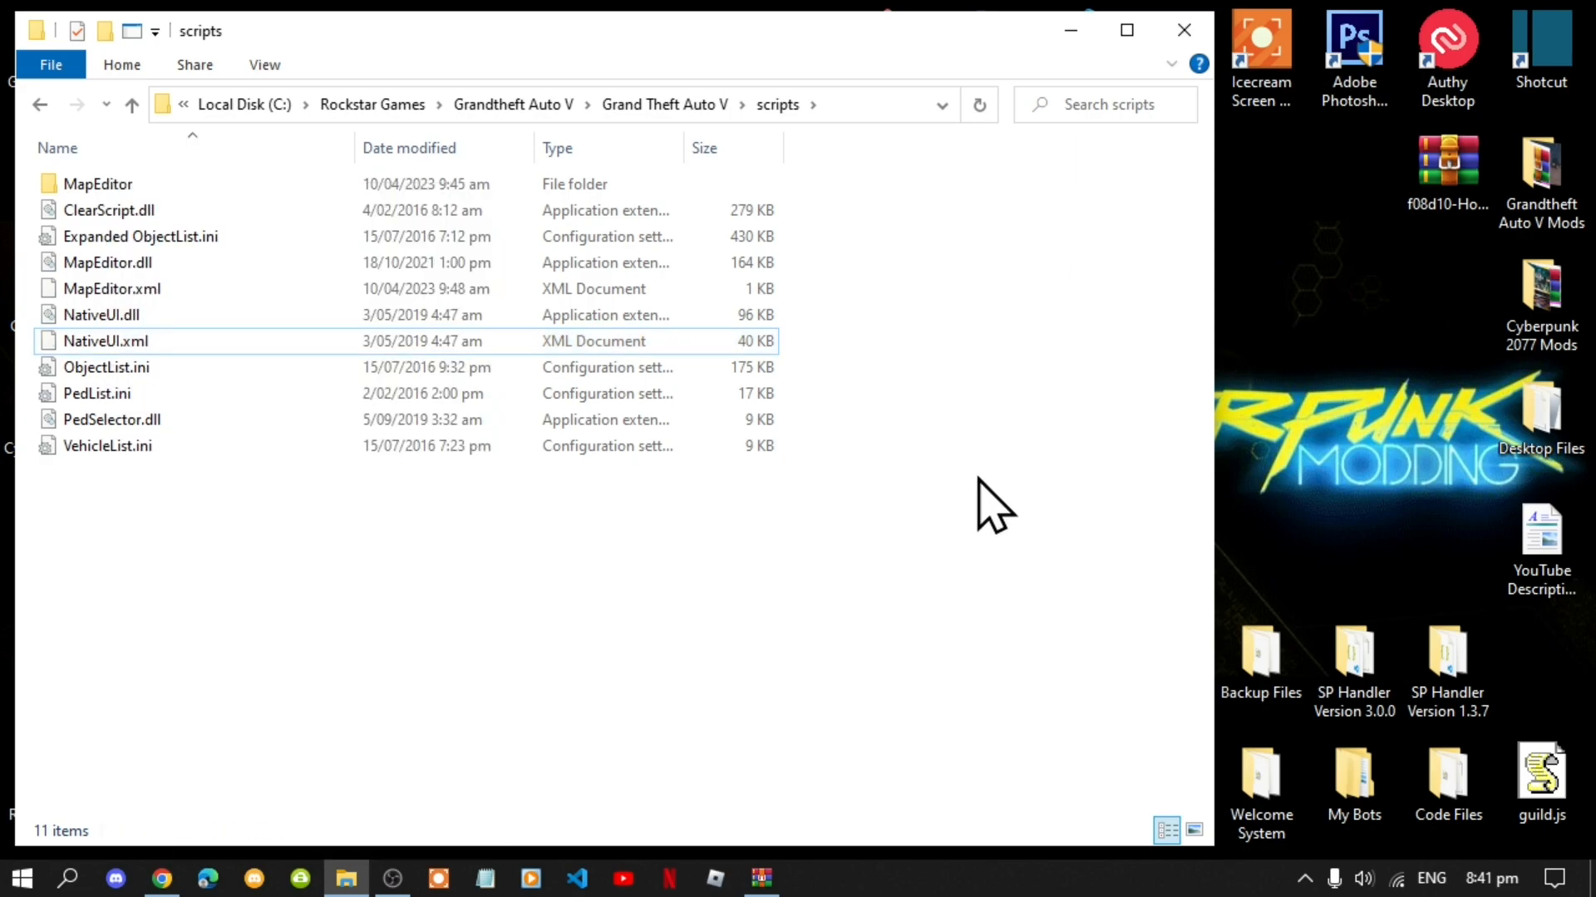
mouse_move(761, 877)
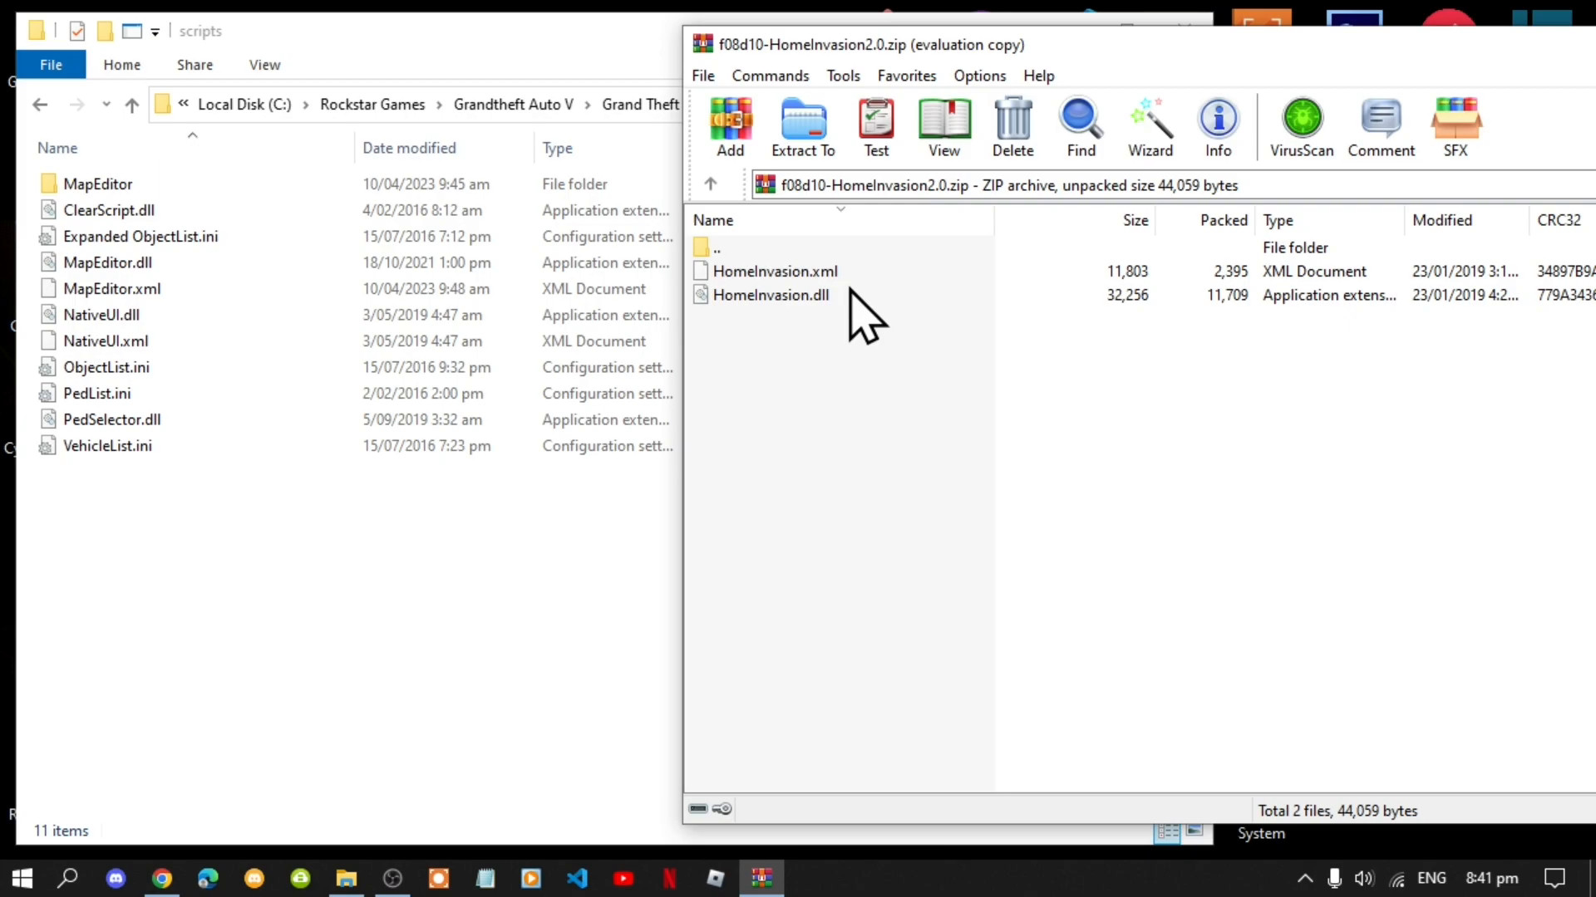
mouse_move(860, 412)
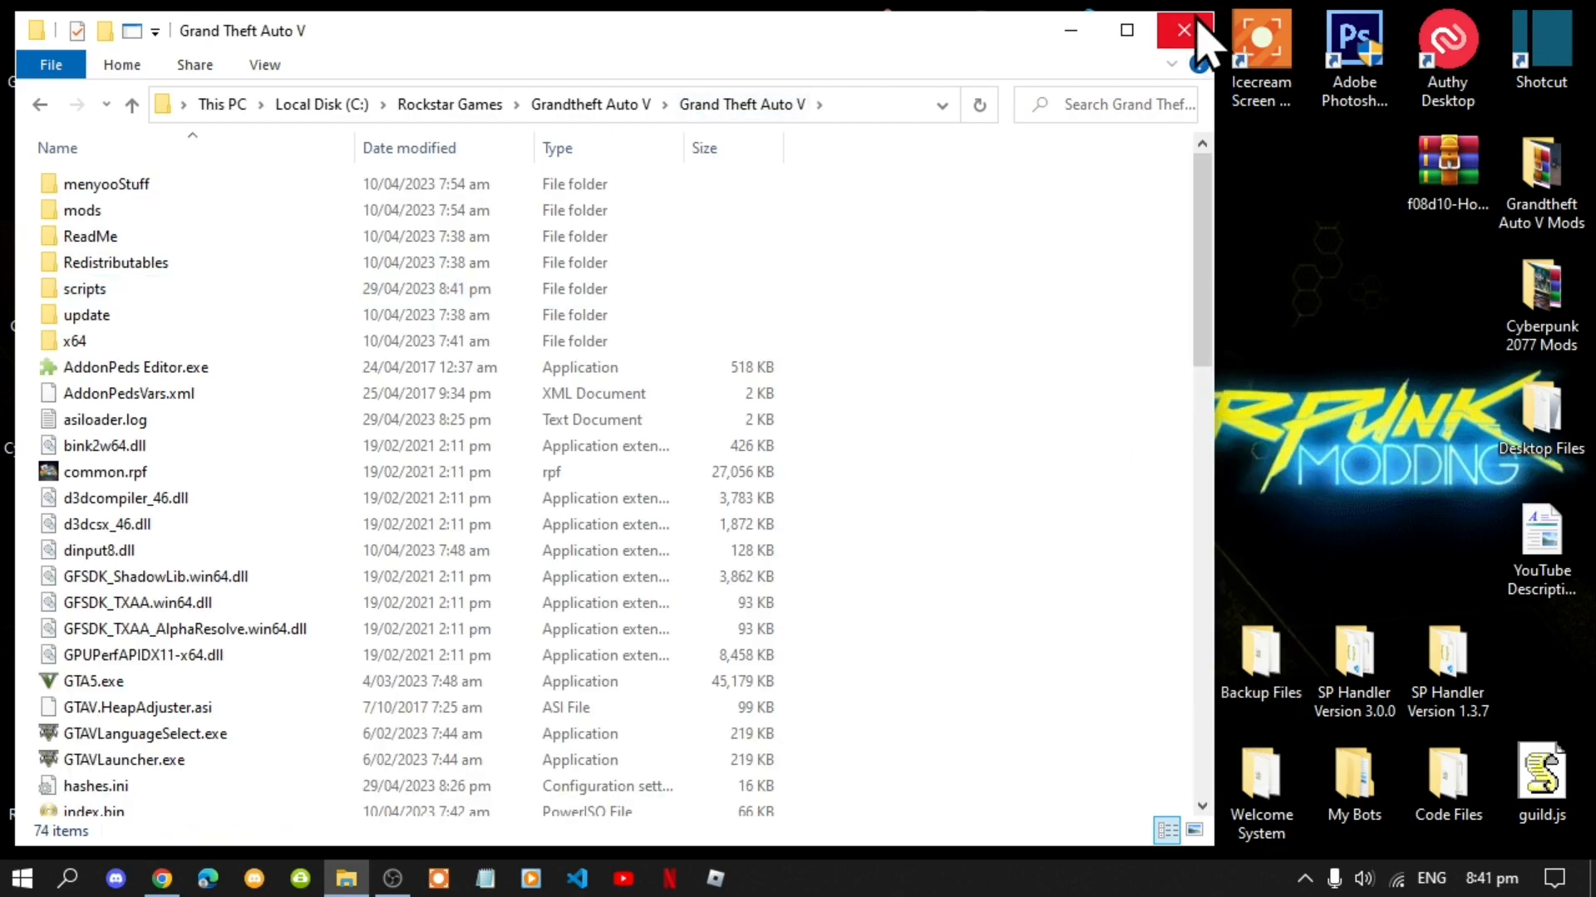
Step: Close the Grand Theft Auto V folder window and refresh the desktop
left_click(1182, 30)
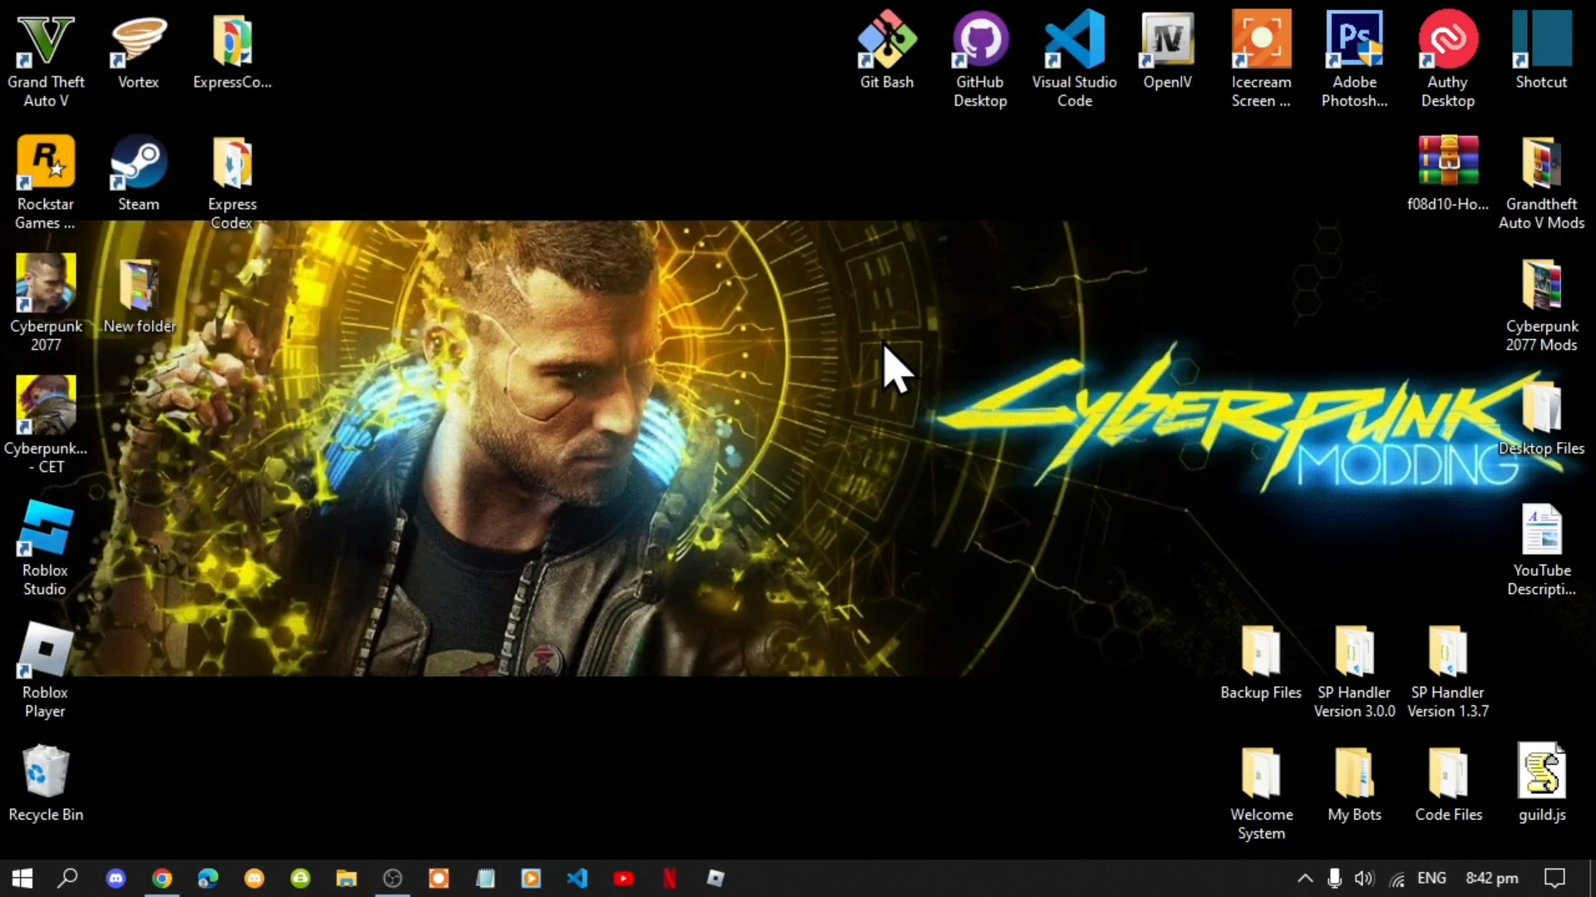
right_click(896, 367)
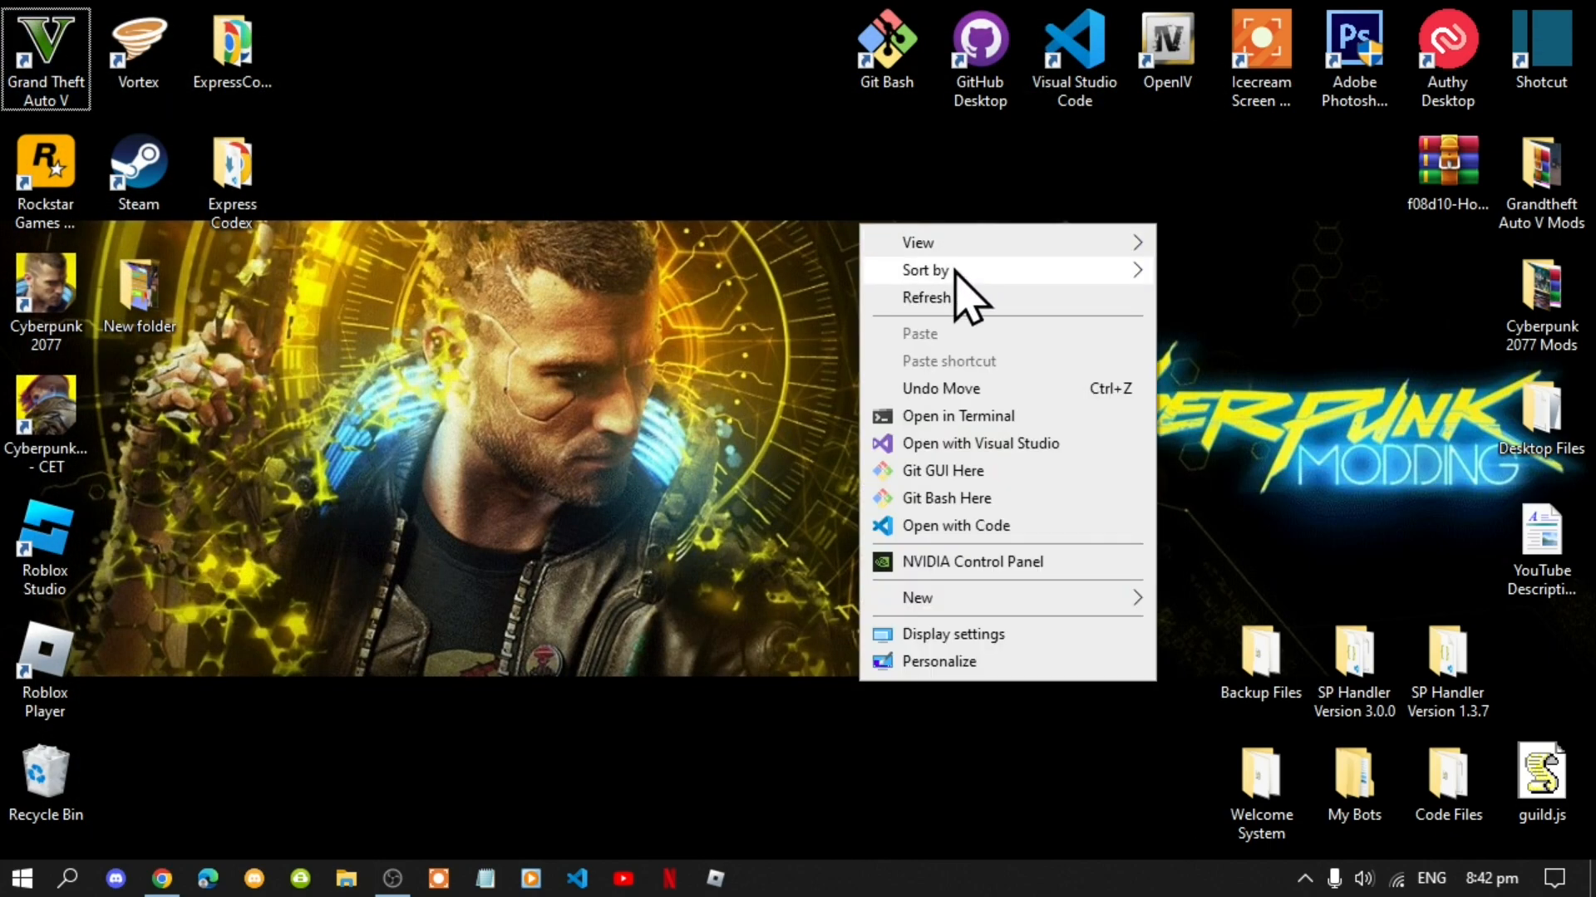
left_click(957, 336)
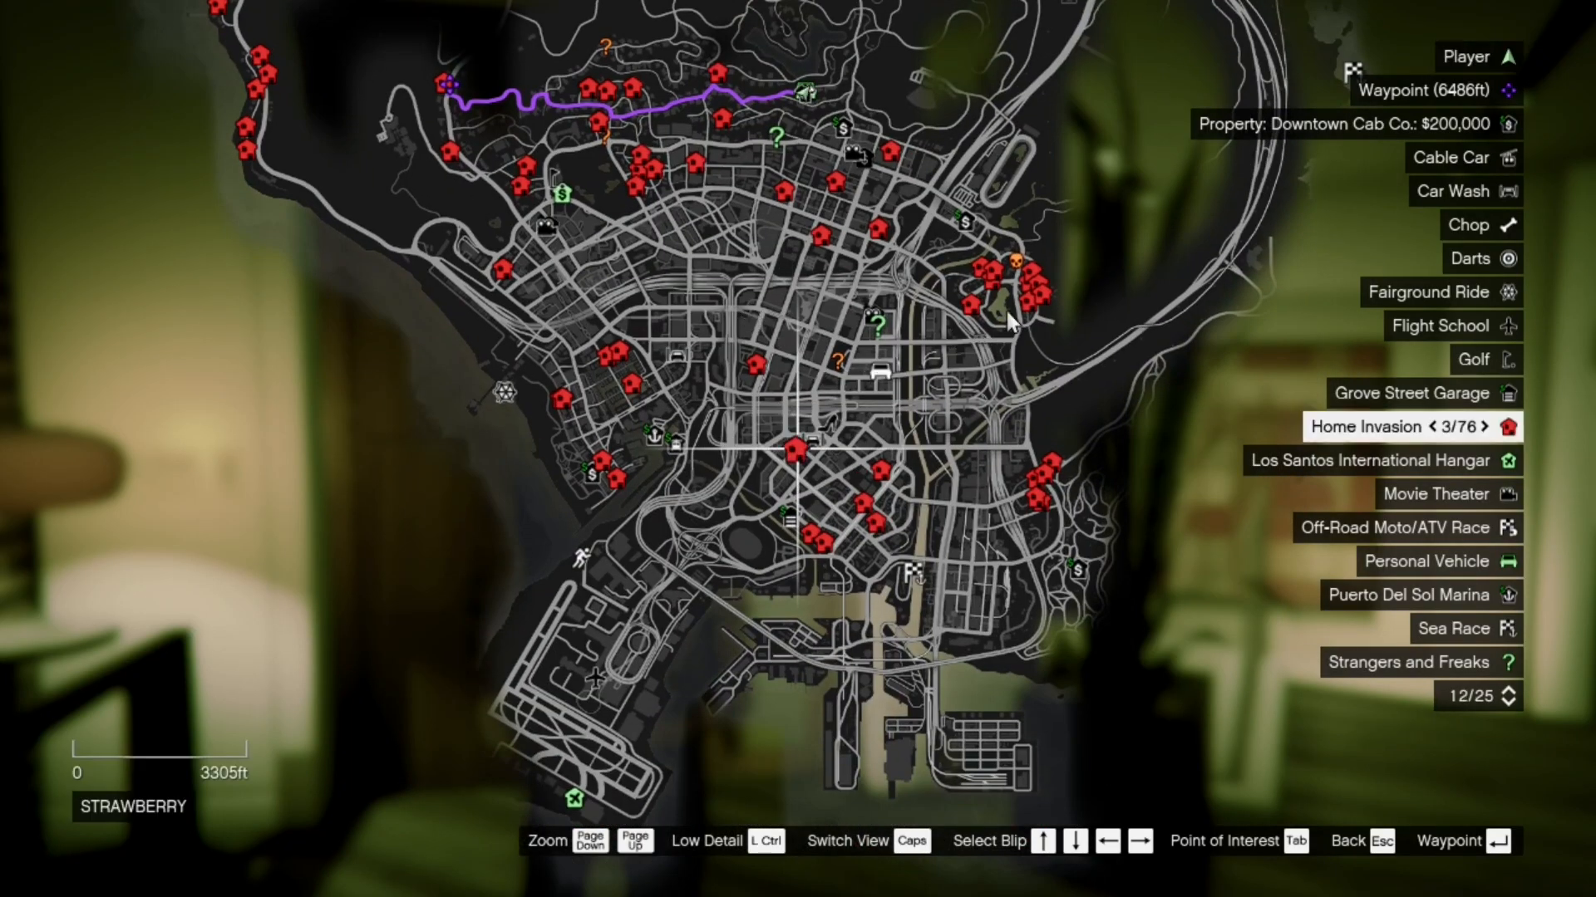
Step: Scroll the pause map to show Home Invasion markers around Vinewood and the hills
scroll("down", 3)
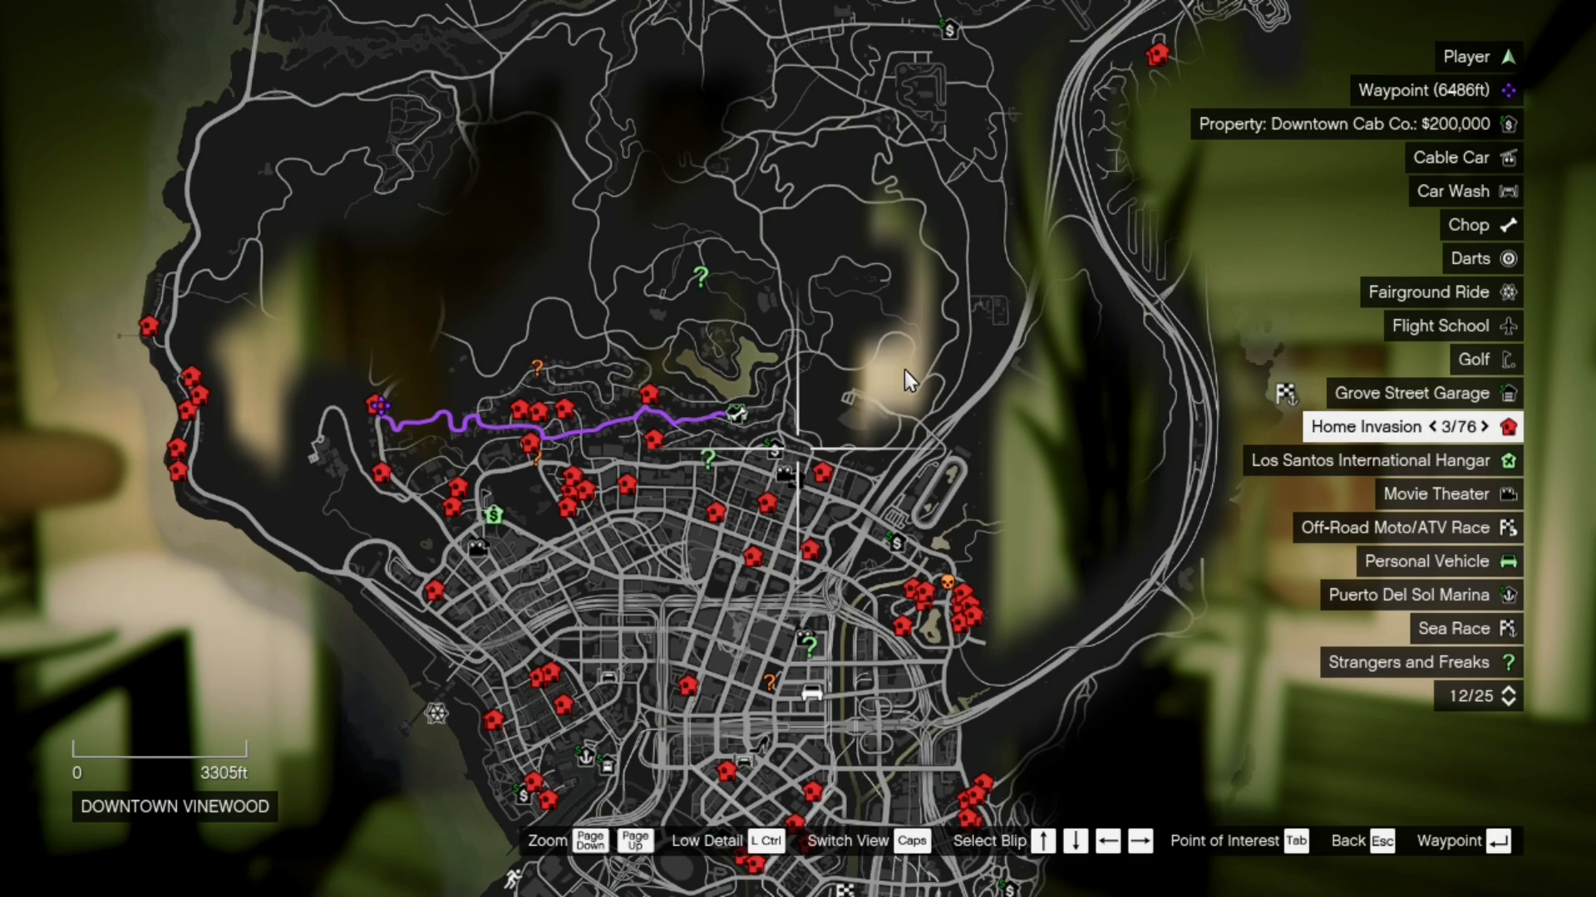
mouse_move(377, 416)
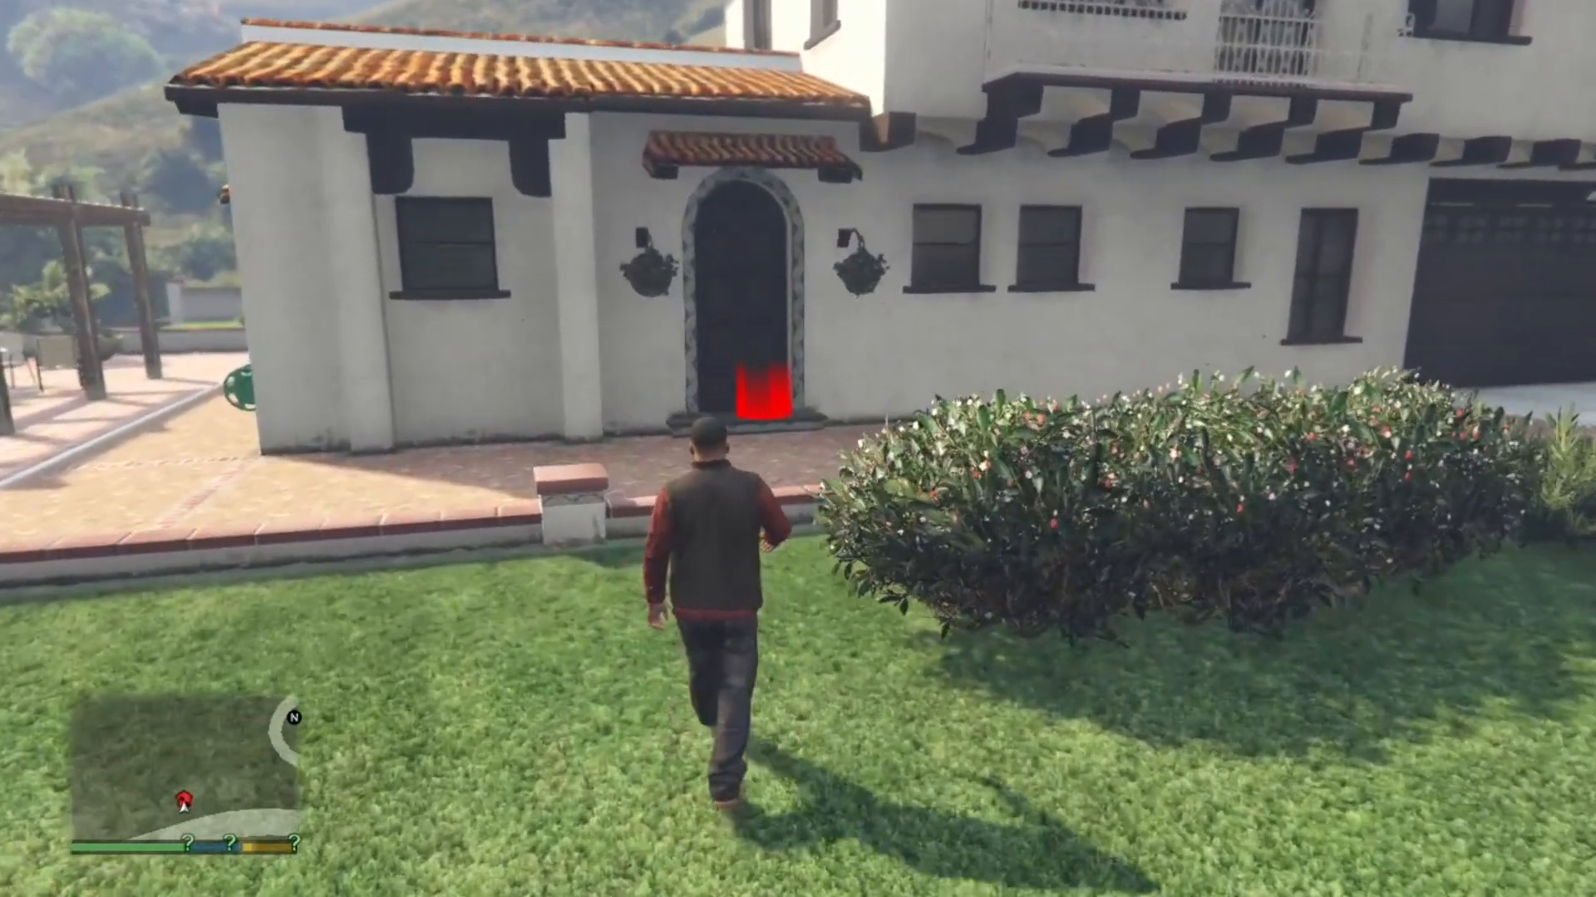
Step: Walk onto the red Home Invasion marker at the hillside house's front door
key("tab")
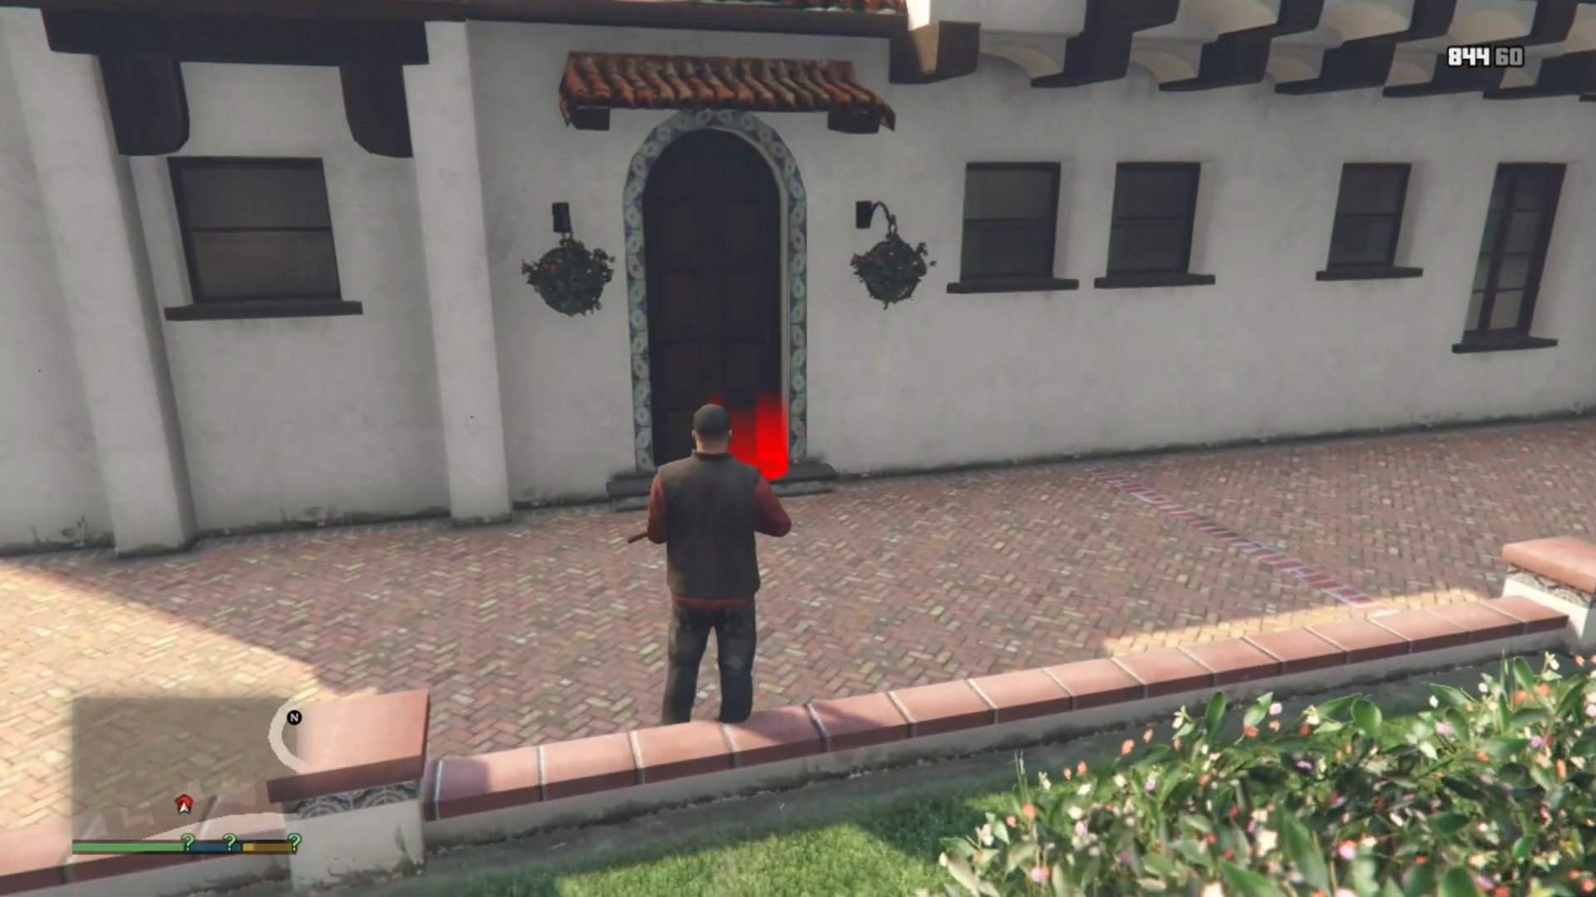
key("w")
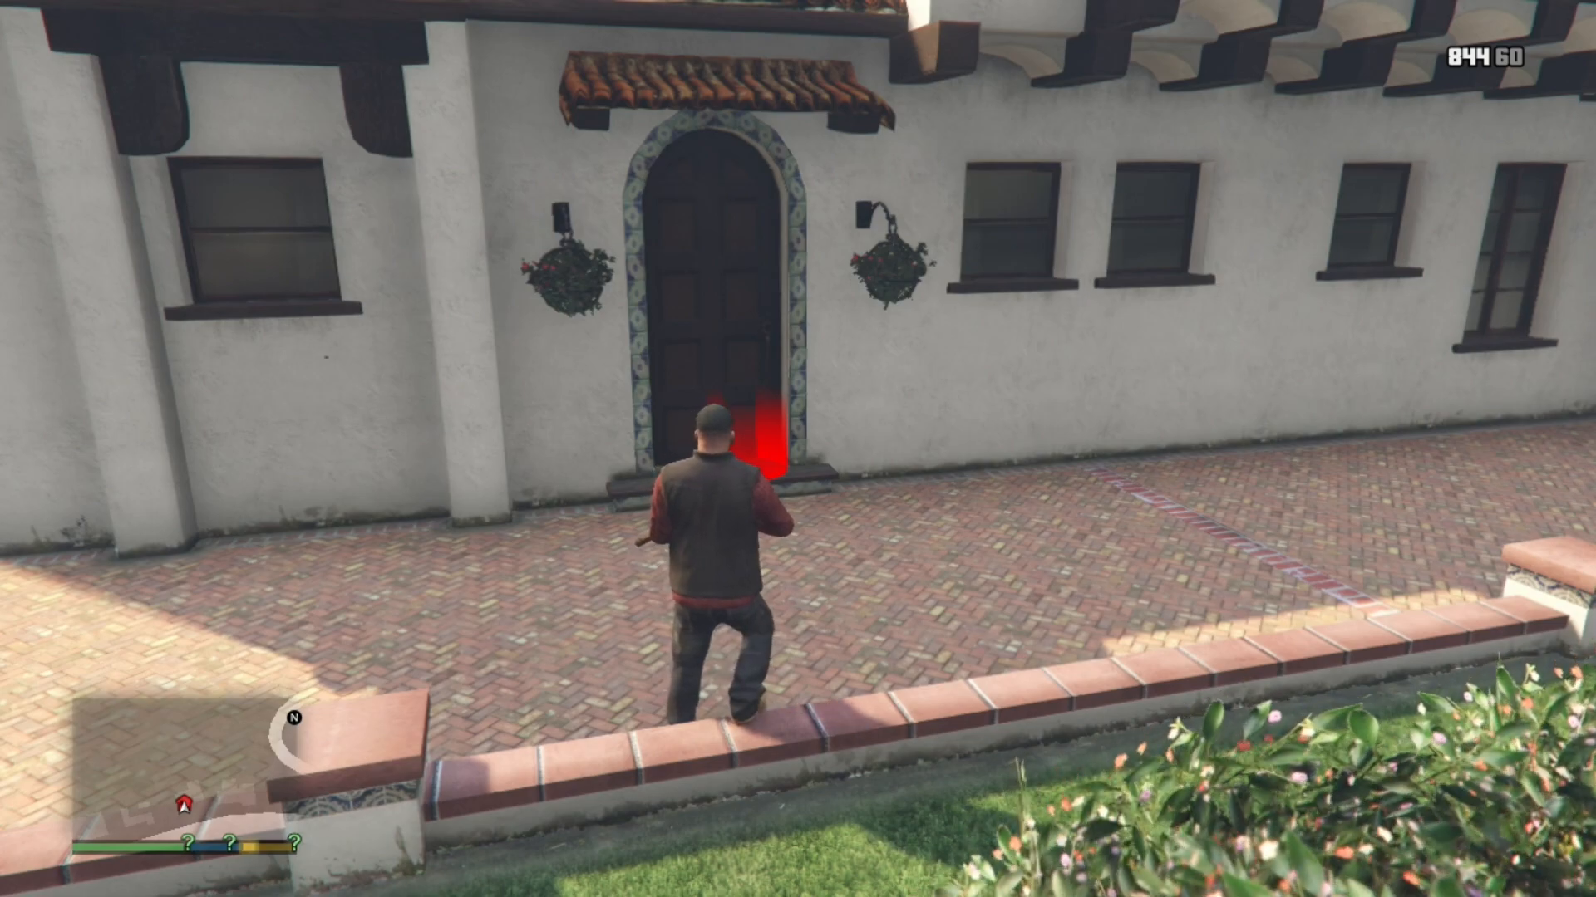